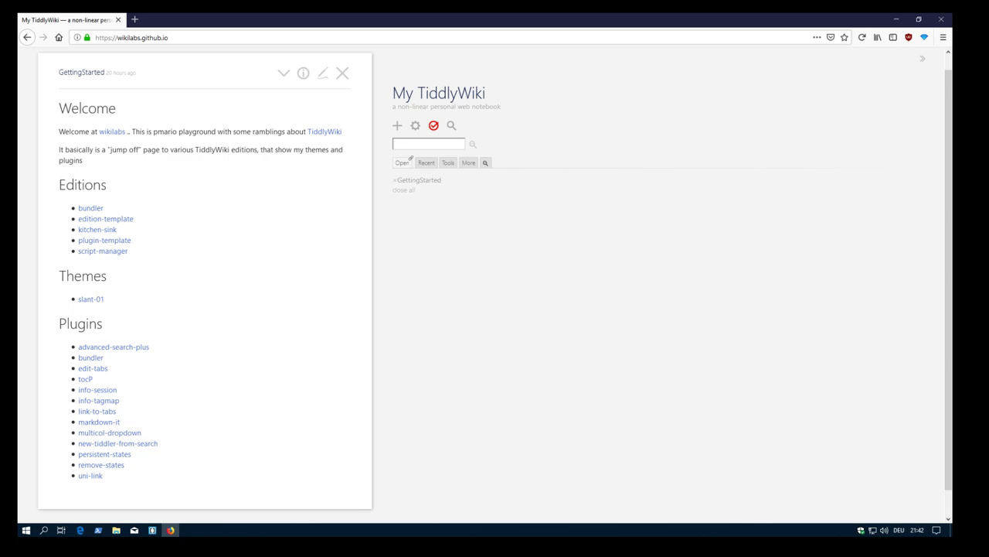
Open the uni-link plugin tiddler and follow its Demo link to the demo edition
{"action": "left_click", "coordinate": [90, 478]}
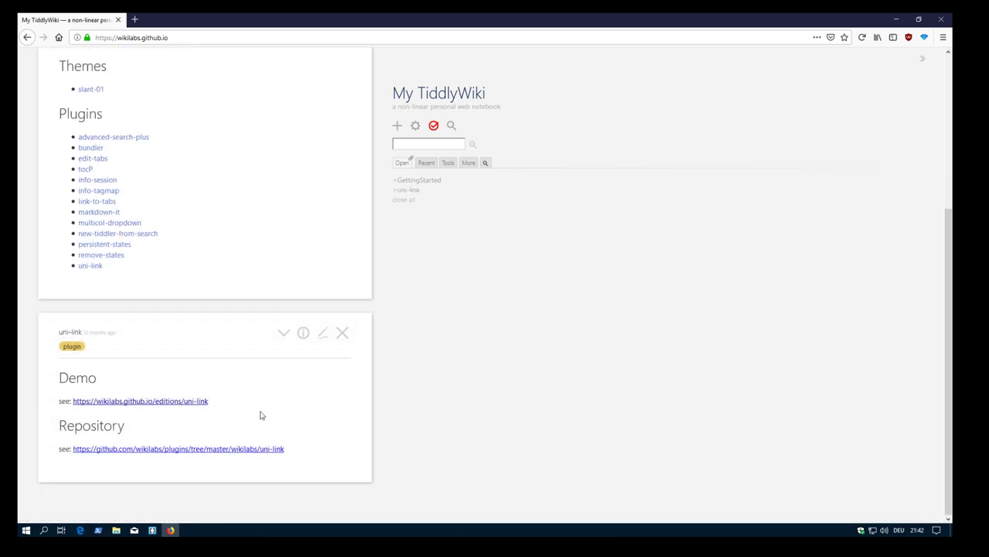
{"action": "left_click", "coordinate": [143, 401]}
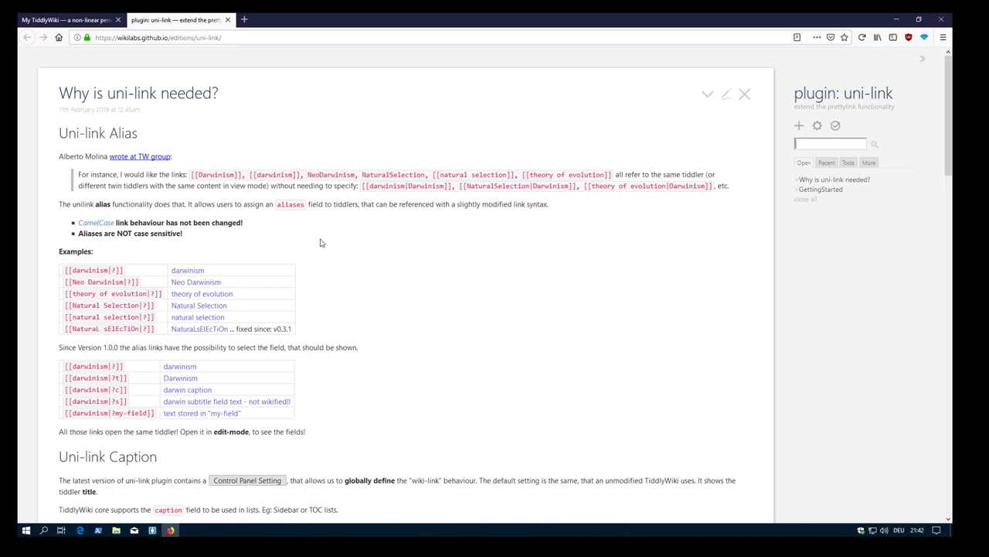
{"action": "double_click", "coordinate": [124, 133]}
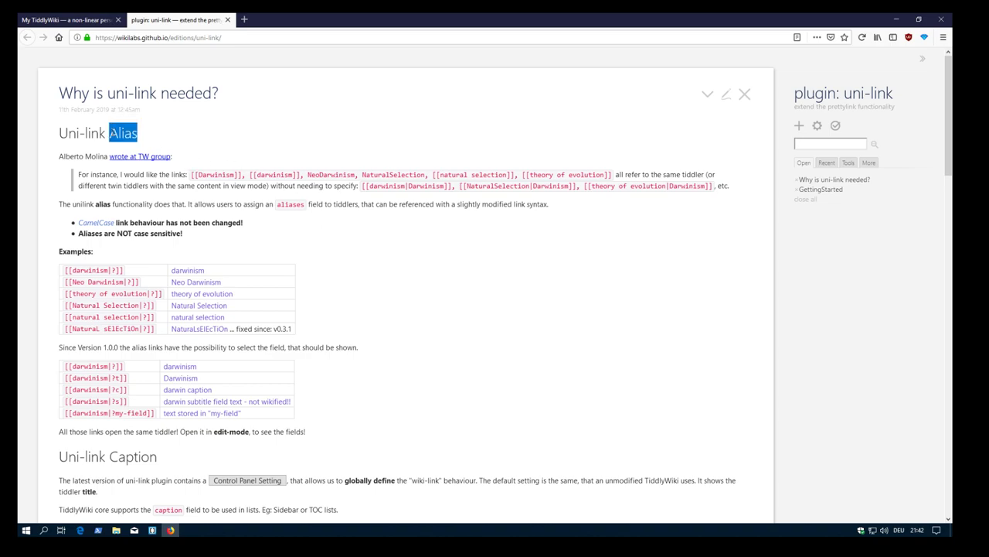
{"action": "scroll", "scroll_direction": "down", "scroll_amount": 3}
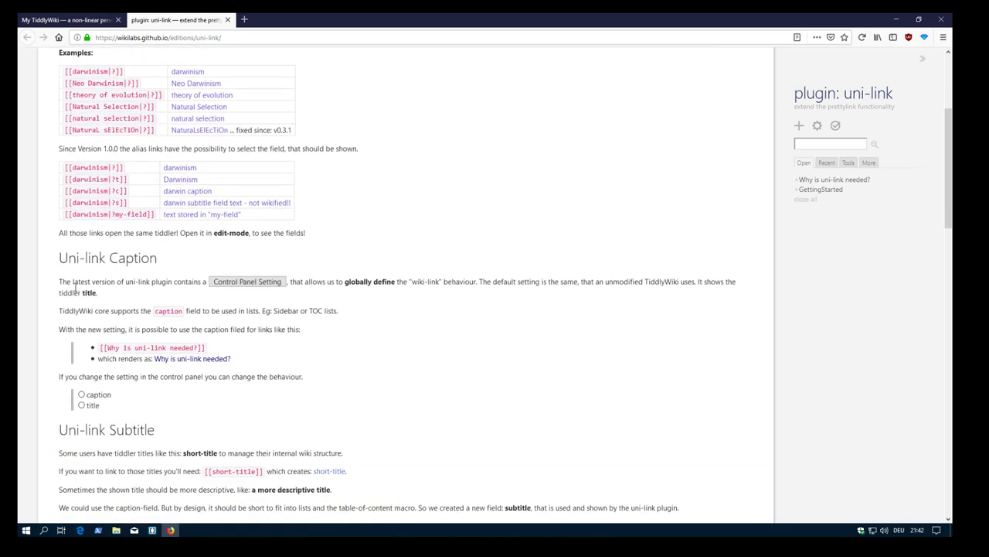
{"action": "double_click", "coordinate": [80, 258]}
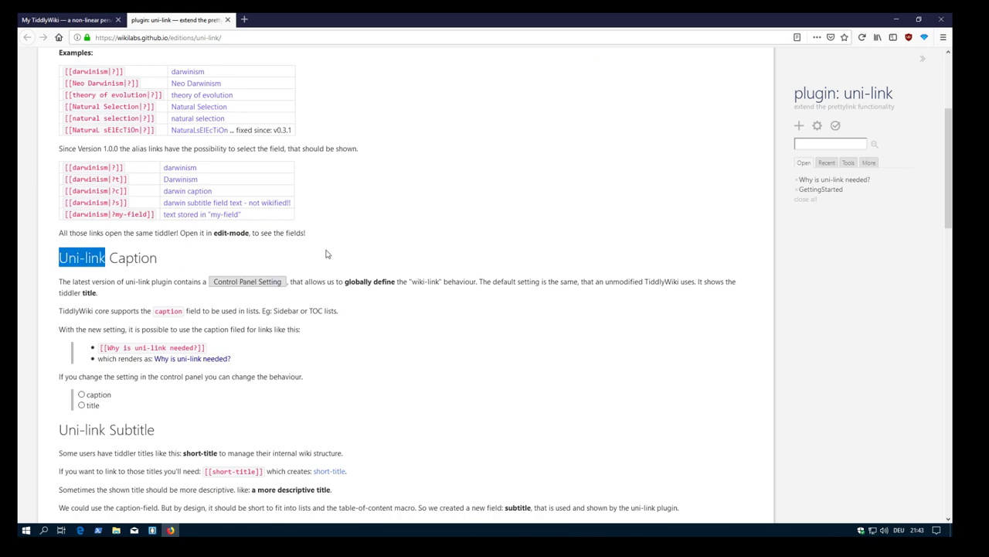
{"action": "scroll", "scroll_direction": "down", "scroll_amount": 3}
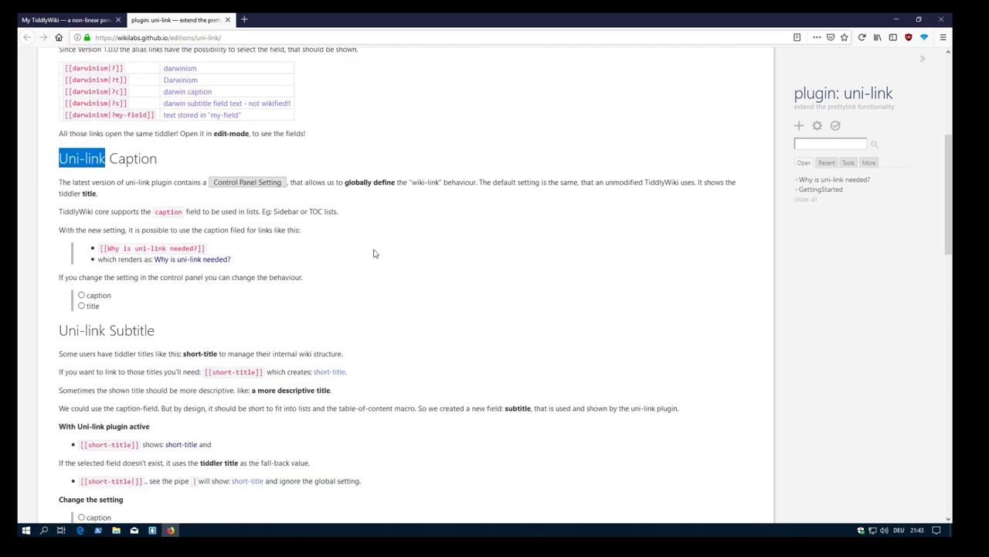
{"action": "scroll", "scroll_direction": "down", "scroll_amount": 3}
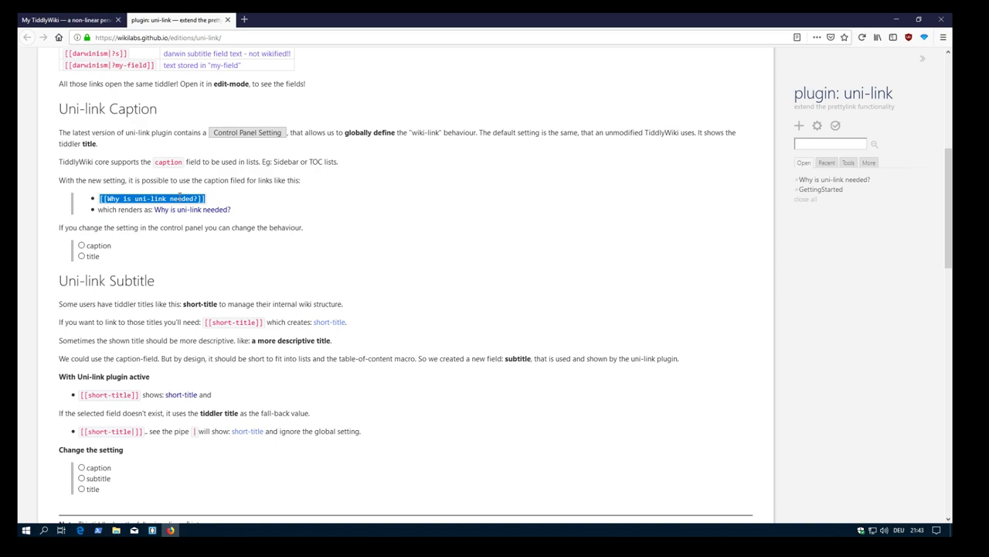
{"action": "left_click", "coordinate": [242, 200]}
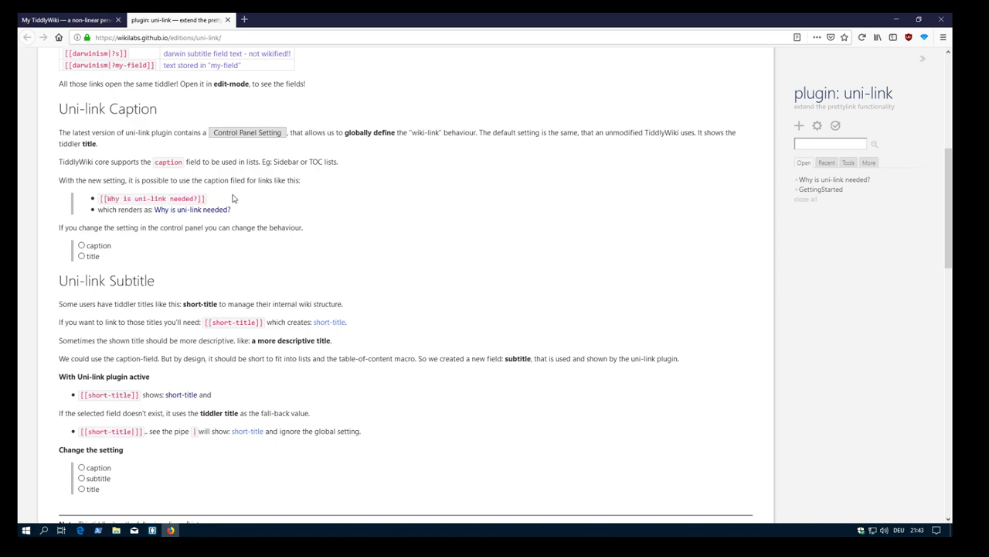
{"action": "mouse_move", "coordinate": [114, 256]}
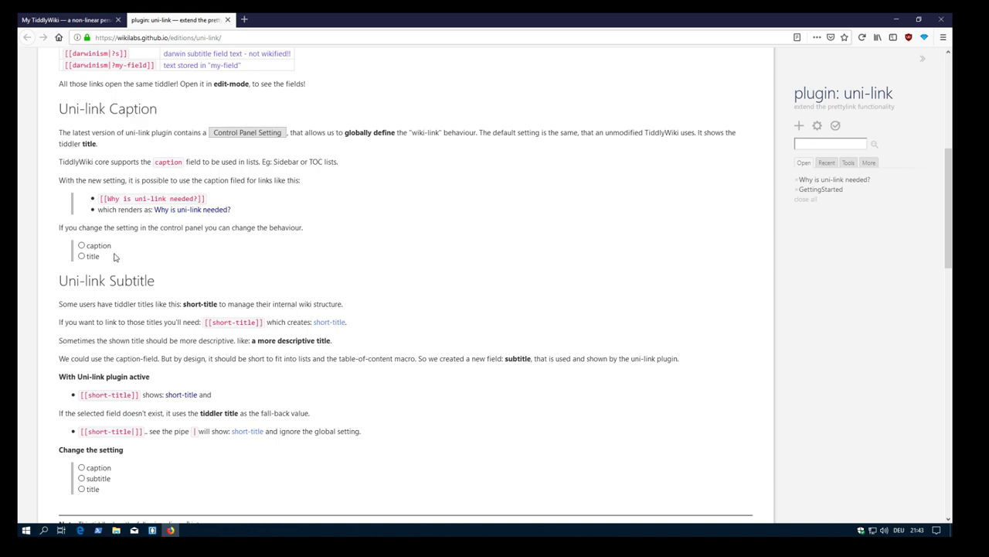
{"action": "mouse_move", "coordinate": [261, 138]}
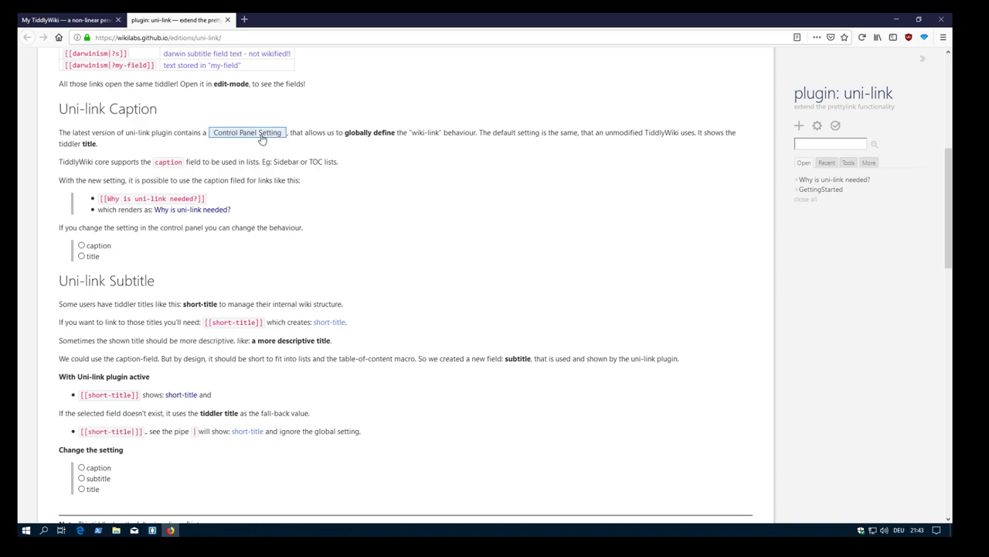
Show the Control Panel's uni-link default link-field options, then scroll back to the demo tiddler
{"action": "left_click", "coordinate": [247, 131]}
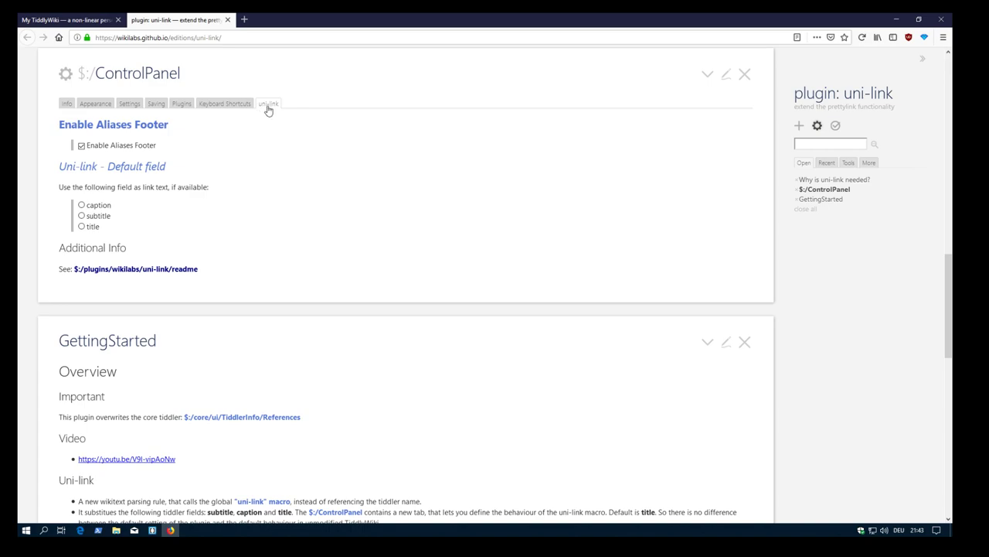
{"action": "mouse_move", "coordinate": [94, 215]}
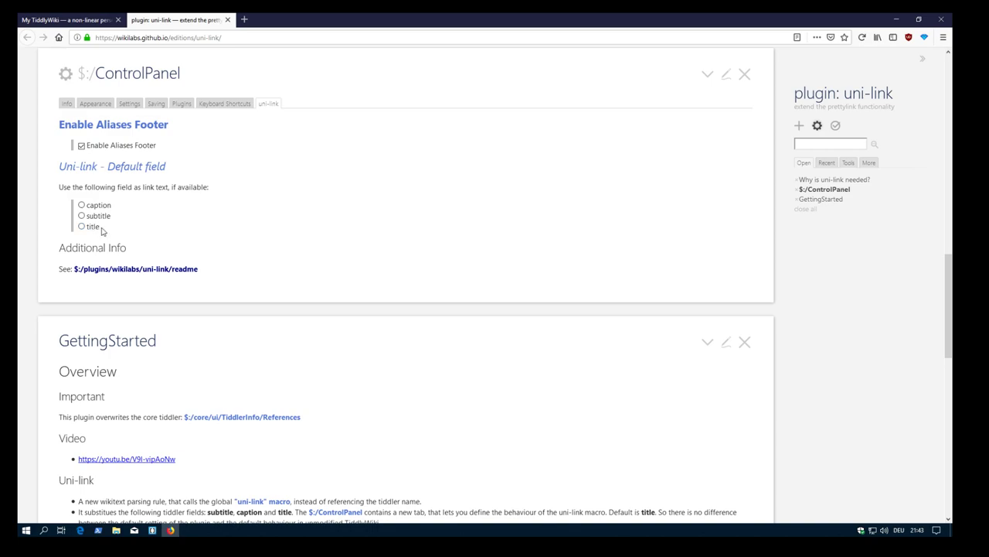
{"action": "mouse_move", "coordinate": [110, 230]}
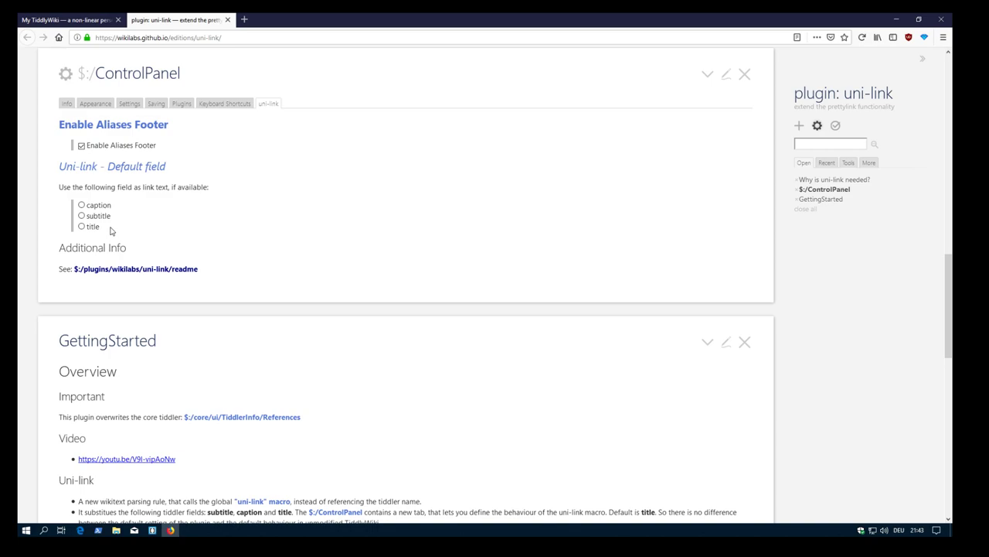
{"action": "scroll", "scroll_direction": "down", "scroll_amount": 3}
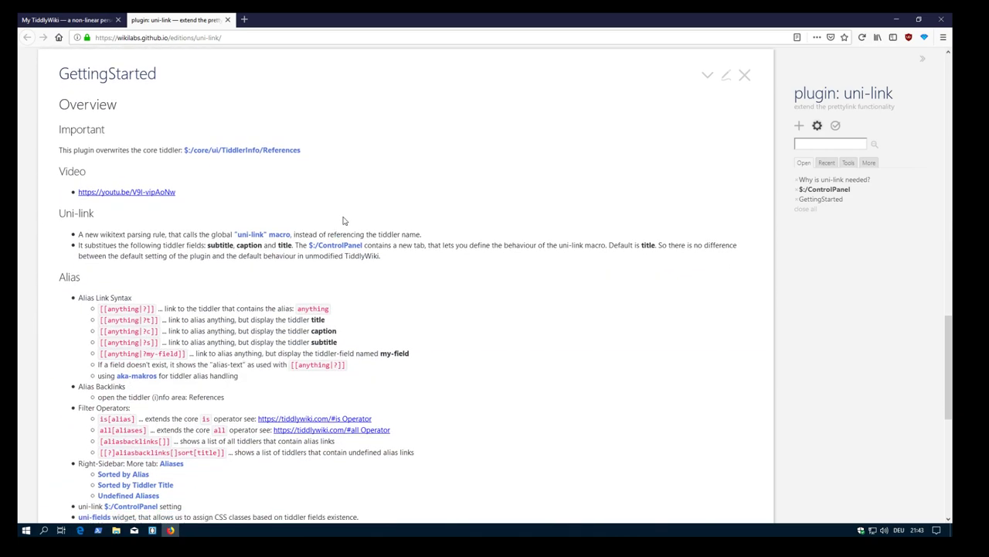
{"action": "scroll", "scroll_direction": "down", "scroll_amount": 3}
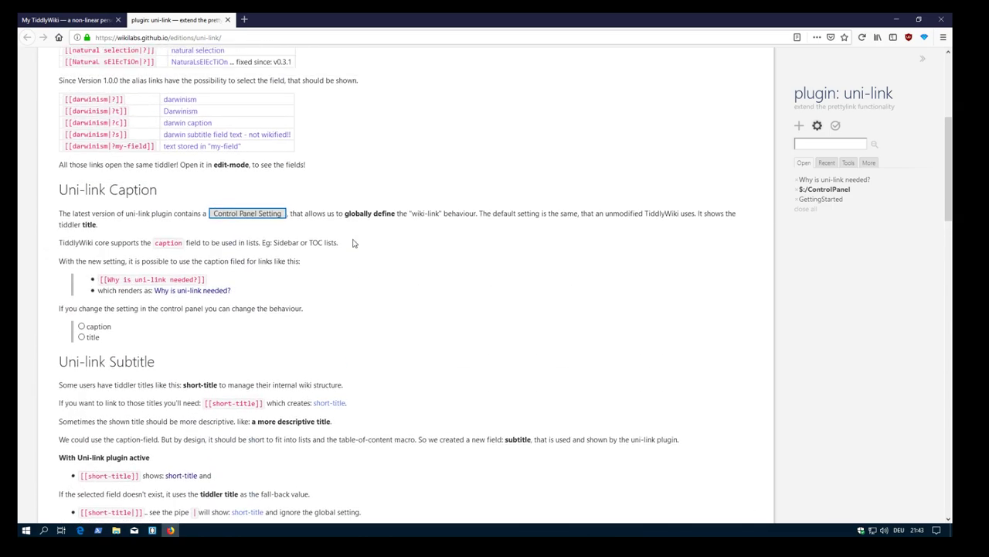
{"action": "scroll", "scroll_direction": "down", "scroll_amount": 3}
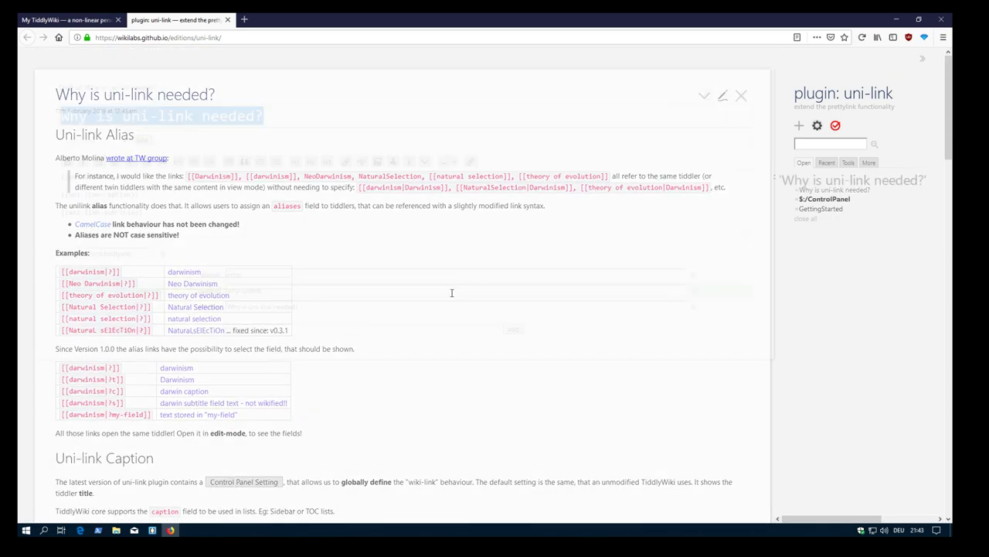
Edit the 'Why is uni-link needed?' tiddler and focus its why-unilink caption field
{"action": "left_click", "coordinate": [724, 95]}
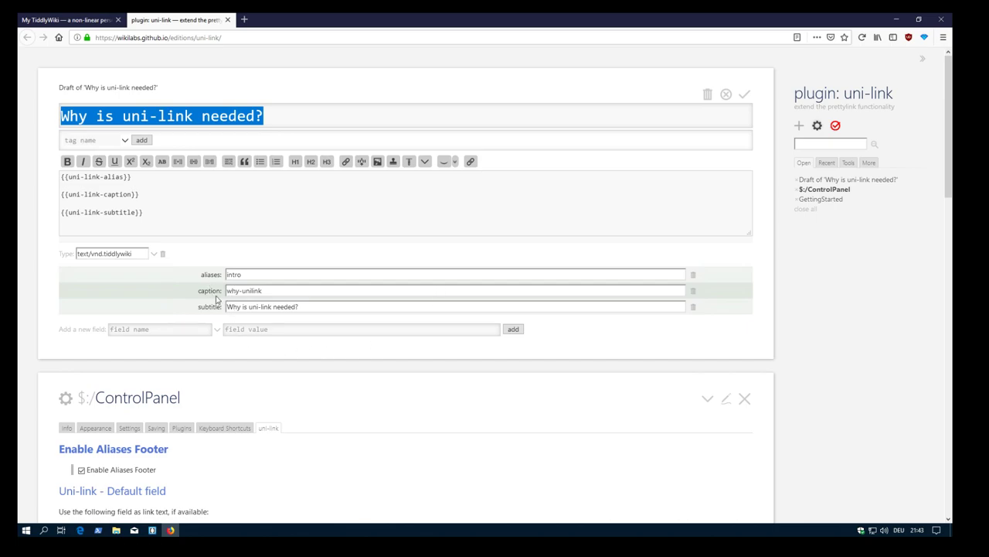
{"action": "left_click", "coordinate": [255, 294]}
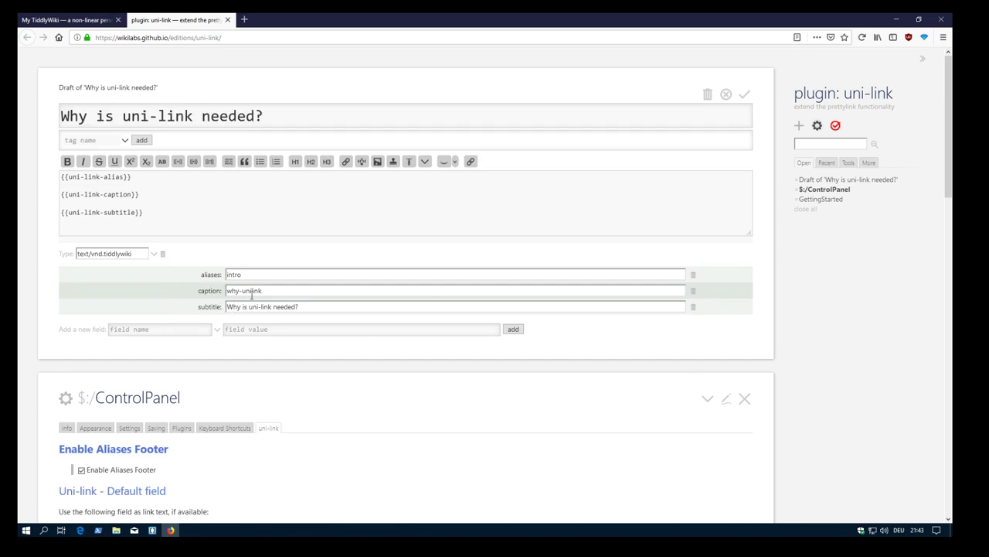
{"action": "mouse_move", "coordinate": [725, 93]}
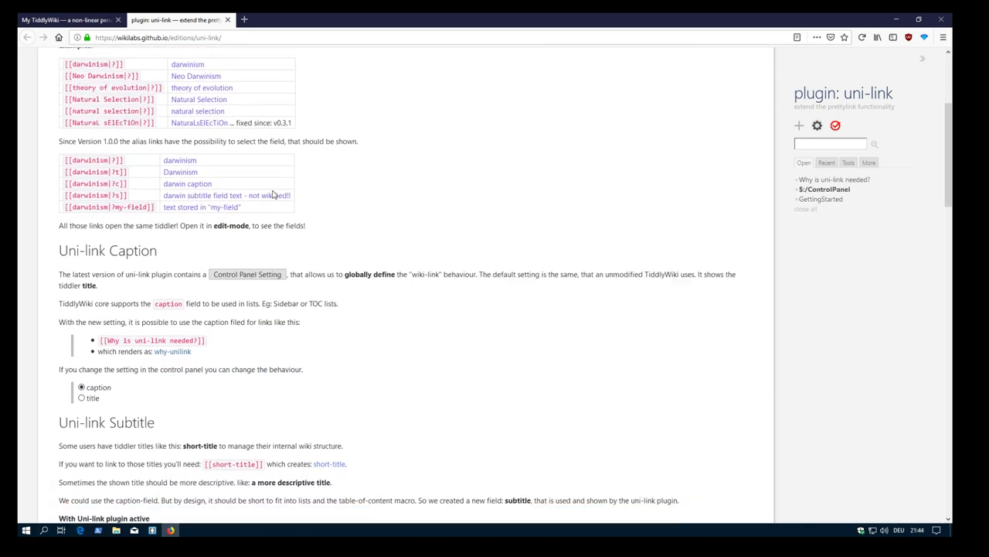
Select caption as the default uni-link link field
{"action": "scroll", "scroll_direction": "down", "scroll_amount": 3}
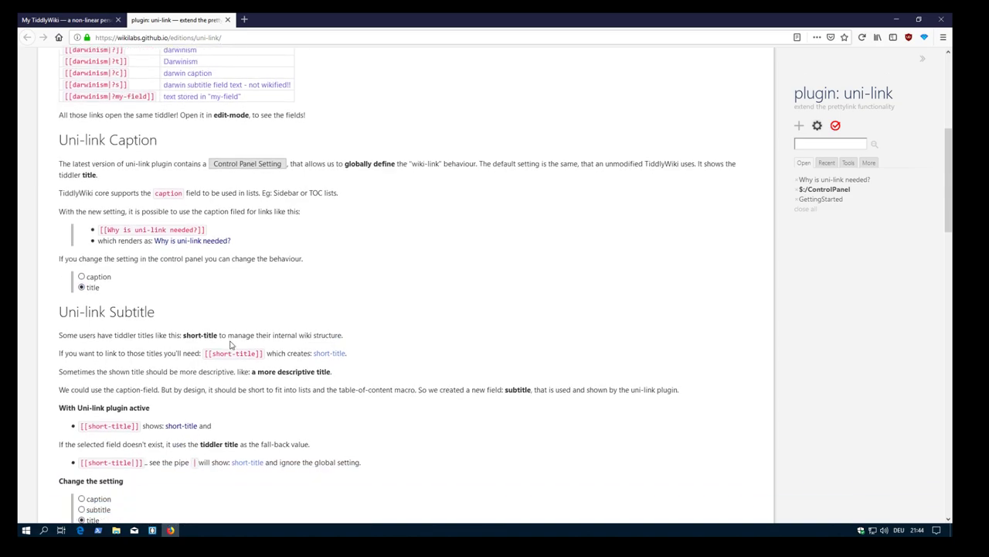
{"action": "scroll", "scroll_direction": "down", "scroll_amount": 3}
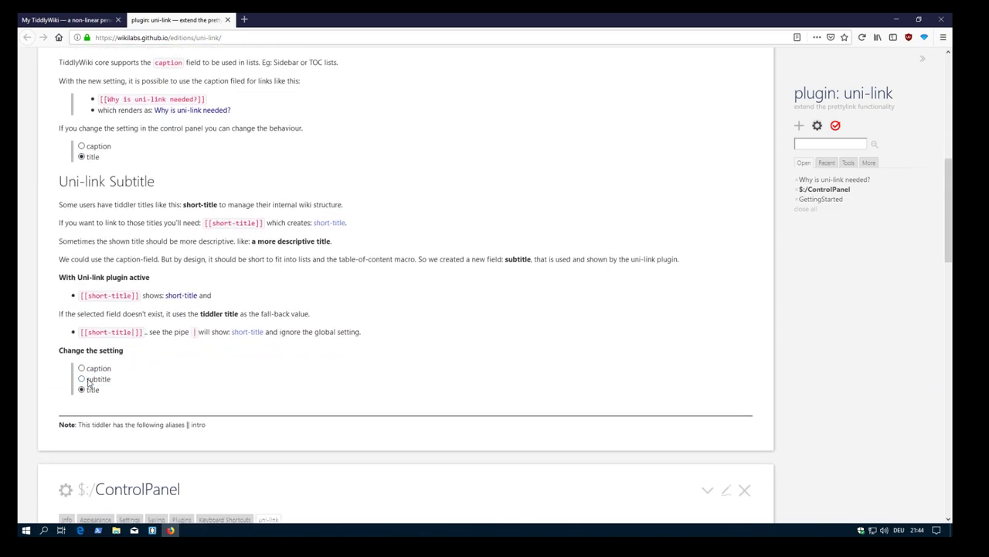
{"action": "left_click", "coordinate": [79, 378]}
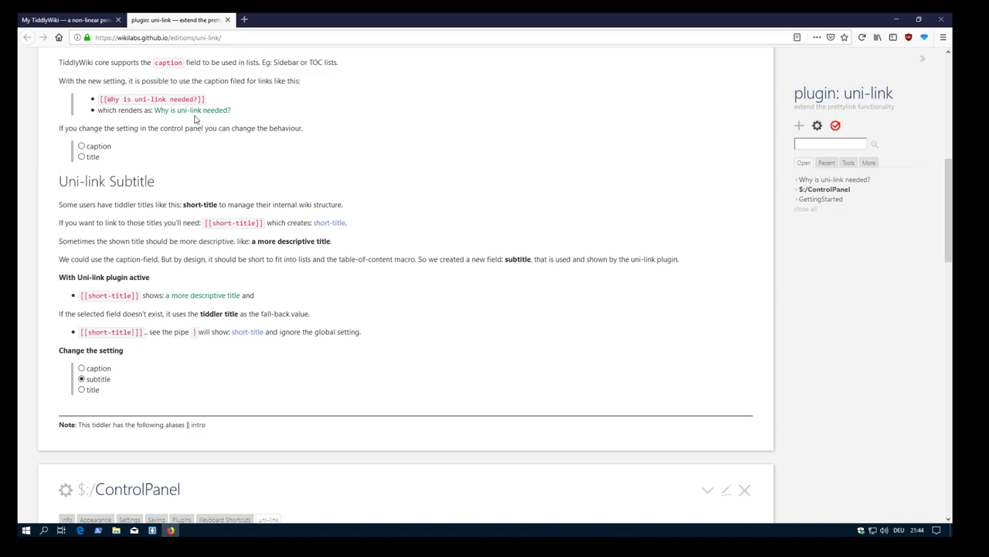
{"action": "mouse_move", "coordinate": [191, 303]}
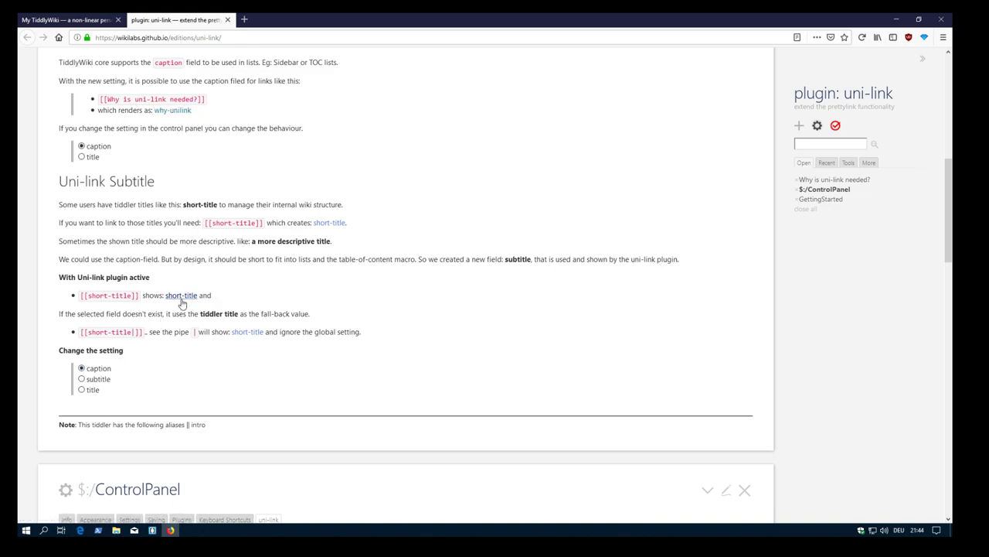
{"action": "mouse_move", "coordinate": [181, 297]}
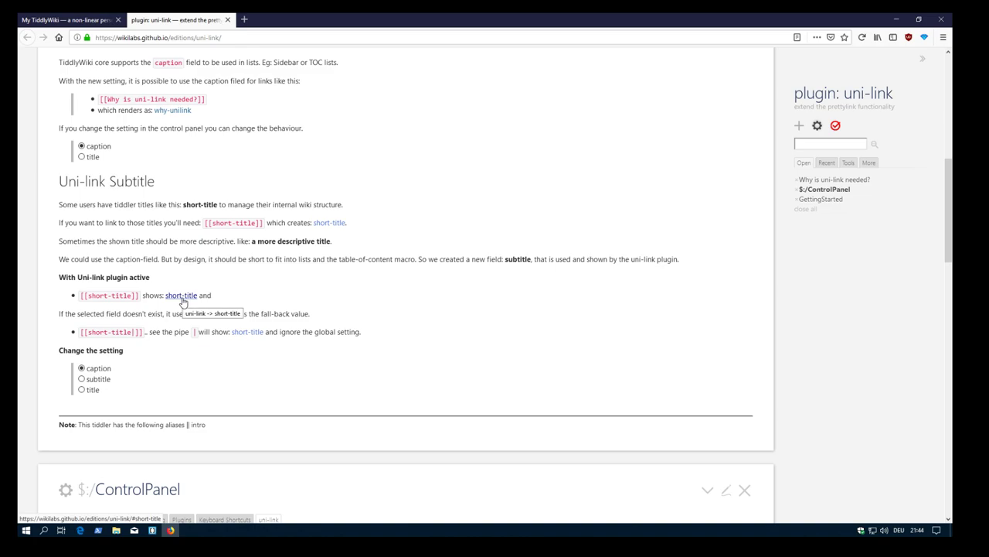
Open short-title and view its subtitle 'a more descriptive title' without saving changes
{"action": "left_click", "coordinate": [80, 379]}
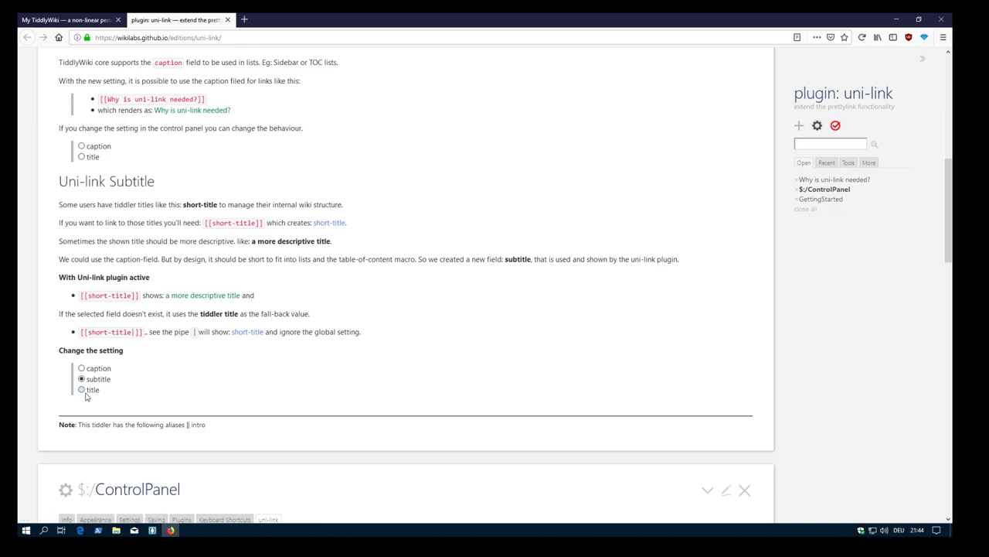
{"action": "left_click", "coordinate": [81, 367]}
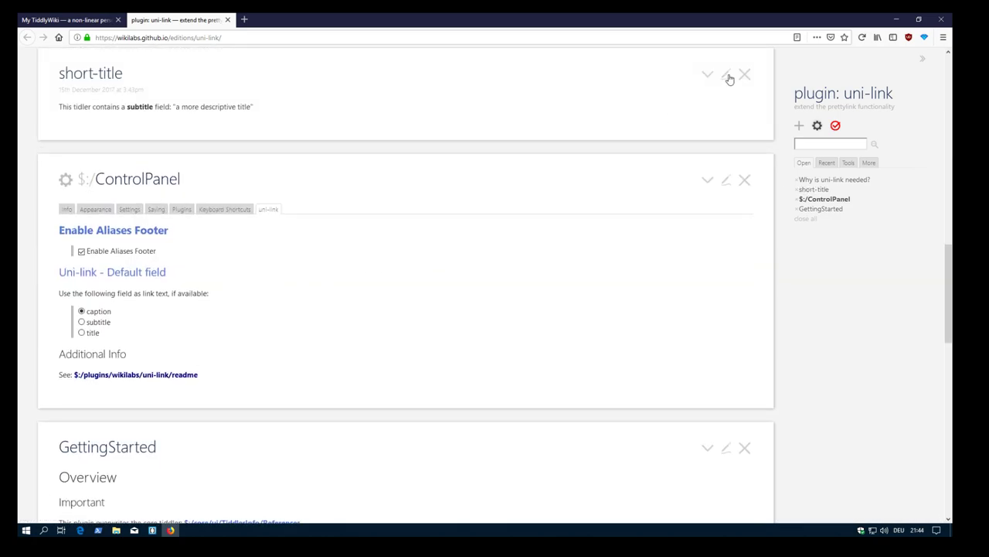
{"action": "left_click", "coordinate": [728, 76]}
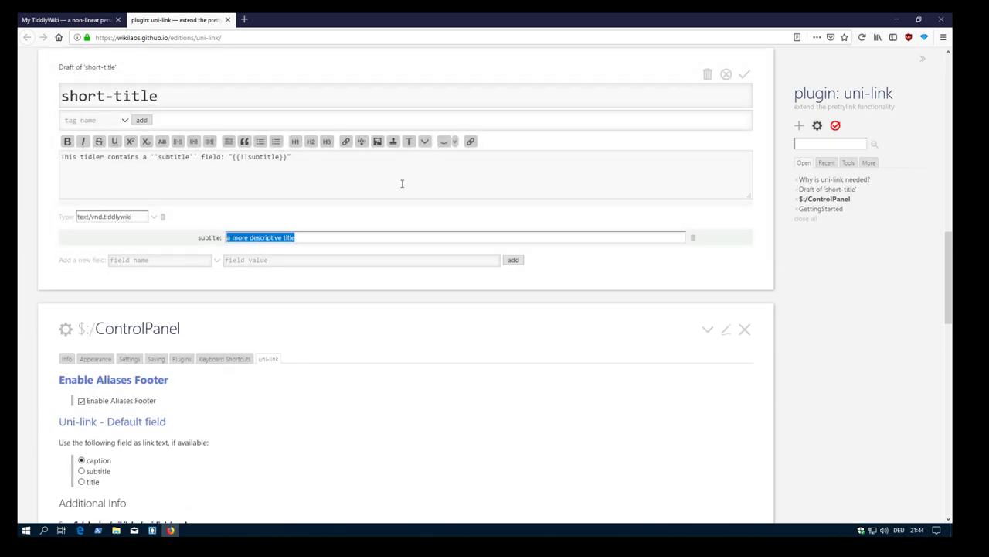
{"action": "left_click", "coordinate": [749, 74]}
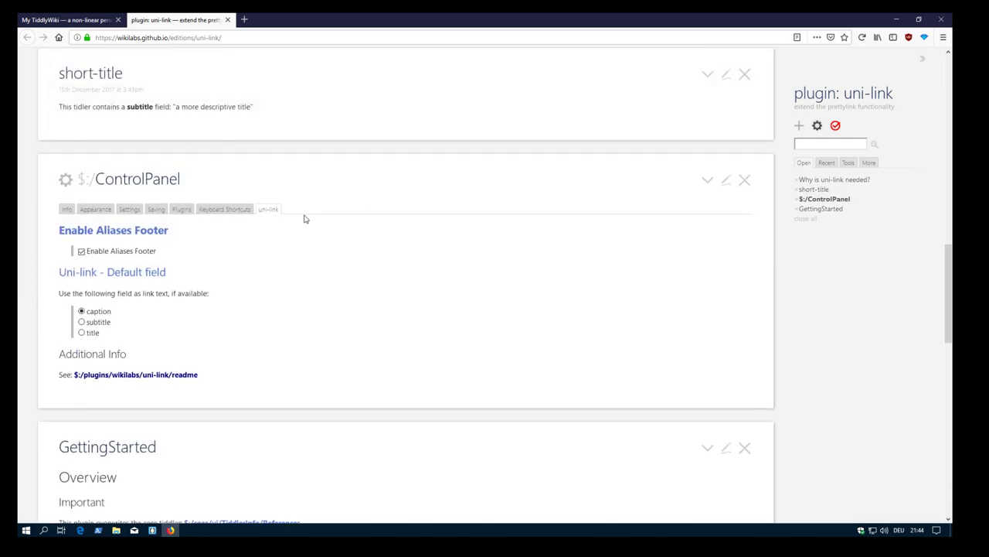
{"action": "scroll", "scroll_direction": "down", "scroll_amount": 3}
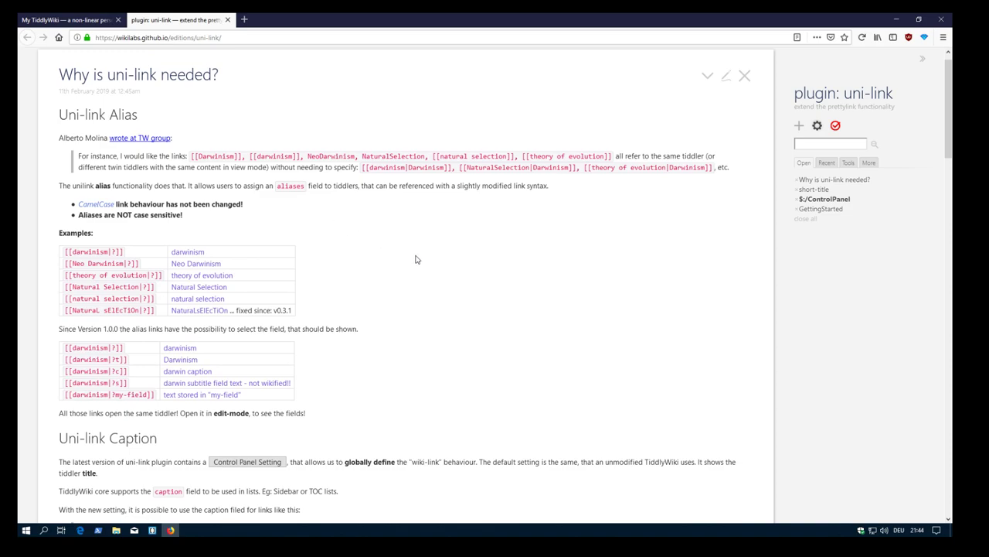
{"action": "mouse_move", "coordinate": [327, 388]}
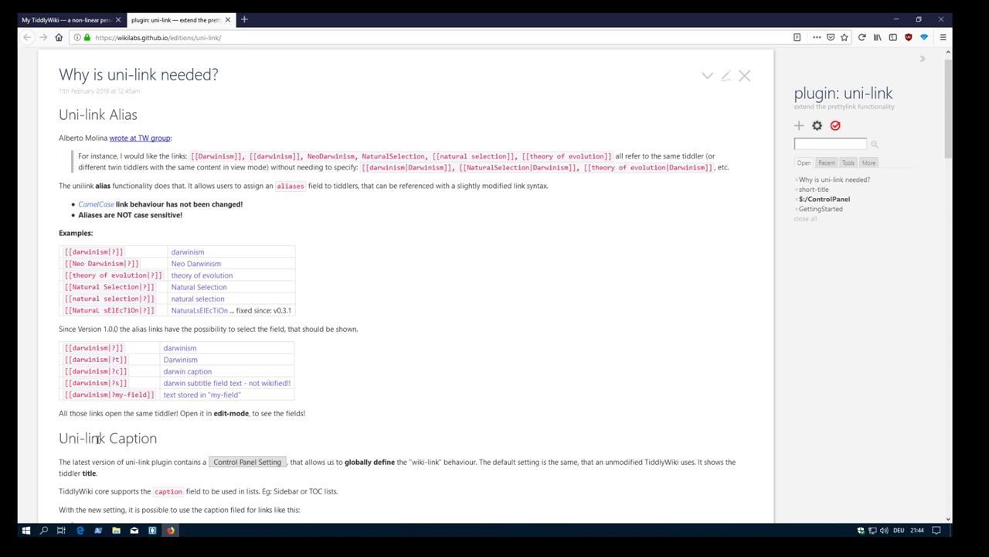
{"action": "mouse_move", "coordinate": [157, 440]}
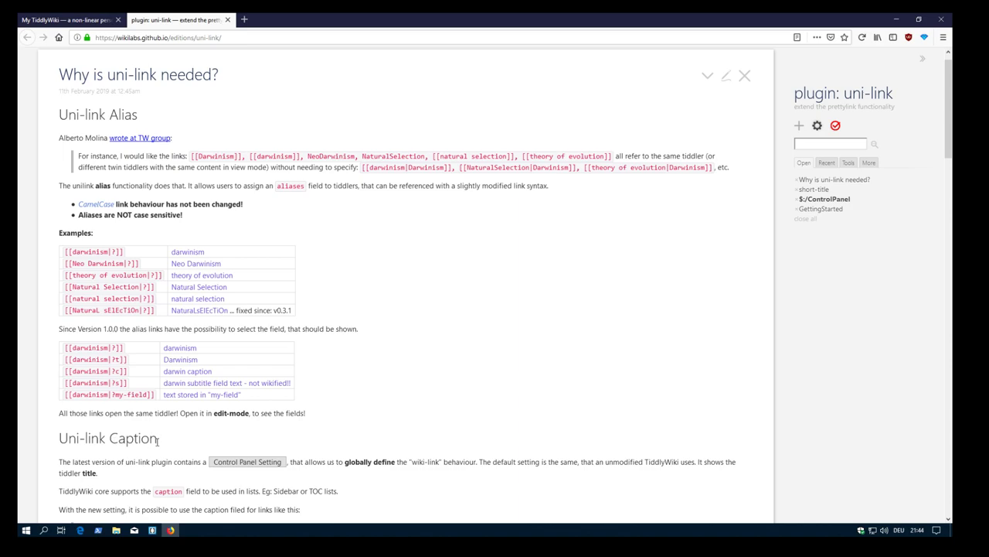
{"action": "mouse_move", "coordinate": [158, 440]}
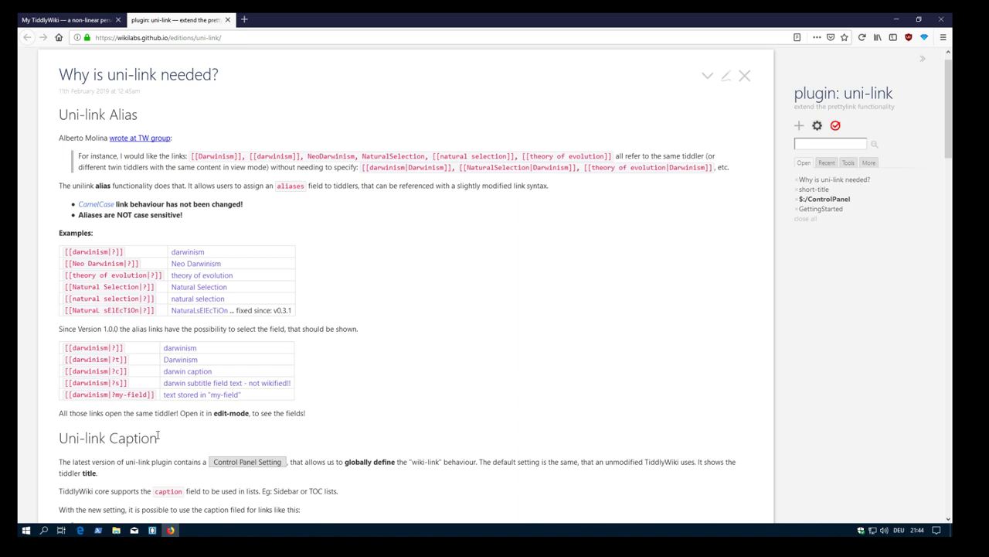
{"action": "mouse_move", "coordinate": [69, 249]}
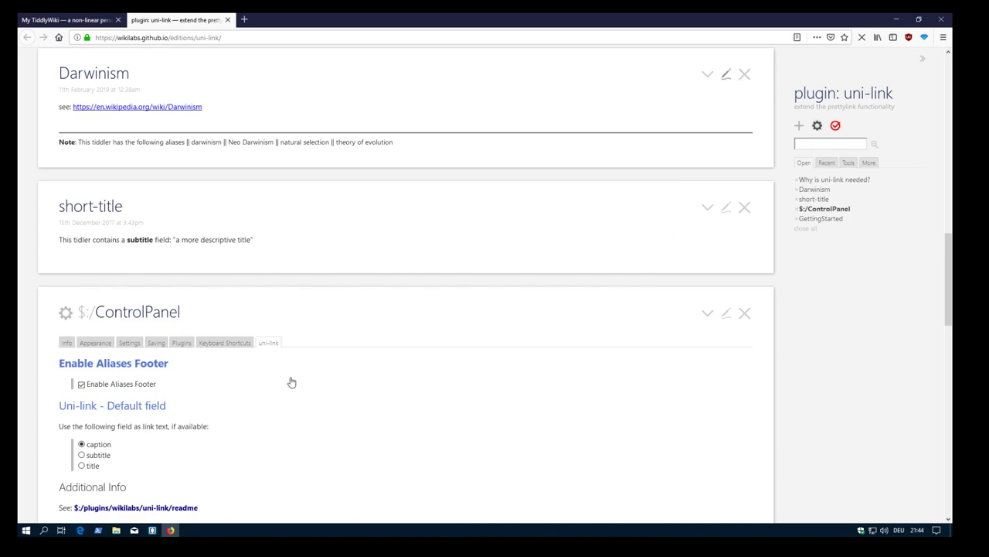
Open Darwinism in the editor and inspect its aliases field
{"action": "left_click", "coordinate": [725, 75]}
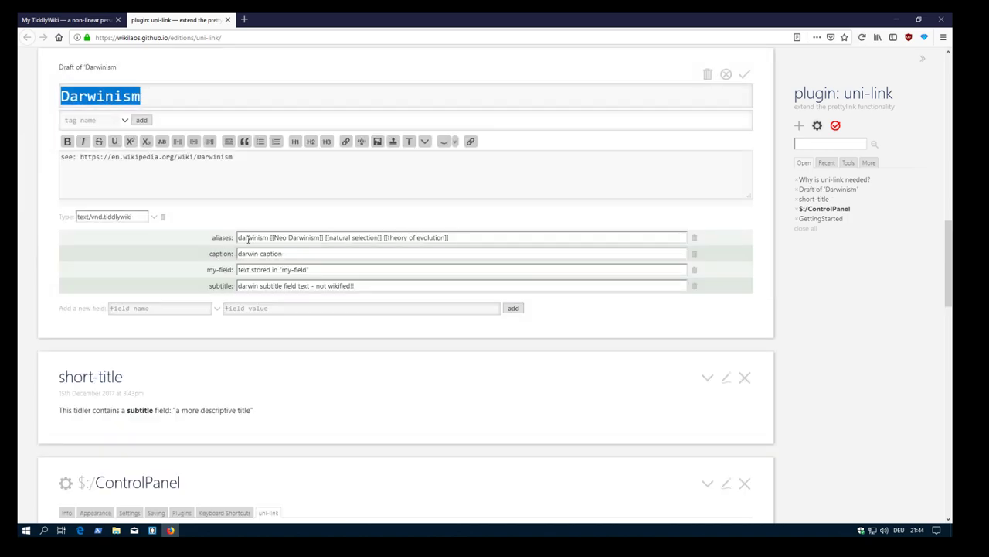
{"action": "left_click", "coordinate": [263, 254]}
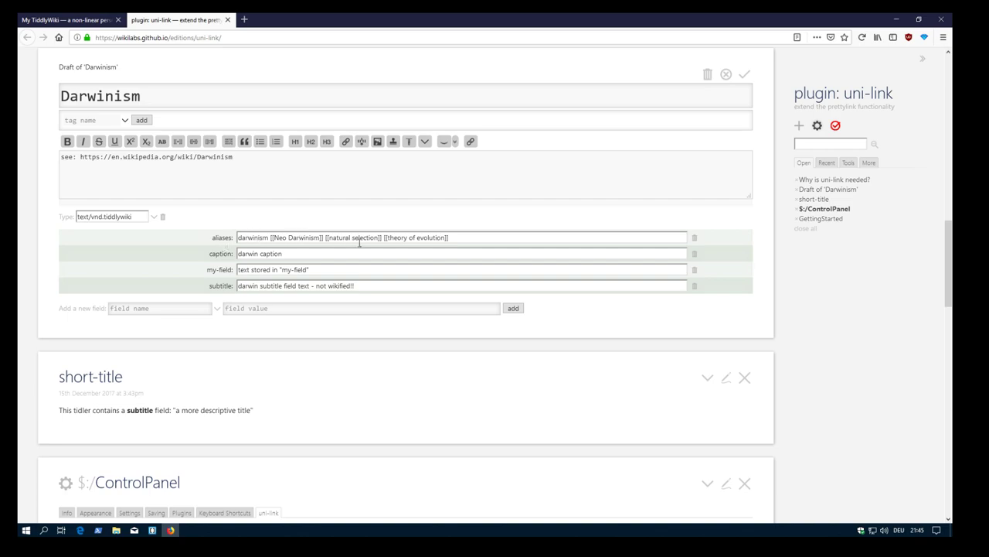
{"action": "mouse_move", "coordinate": [427, 240]}
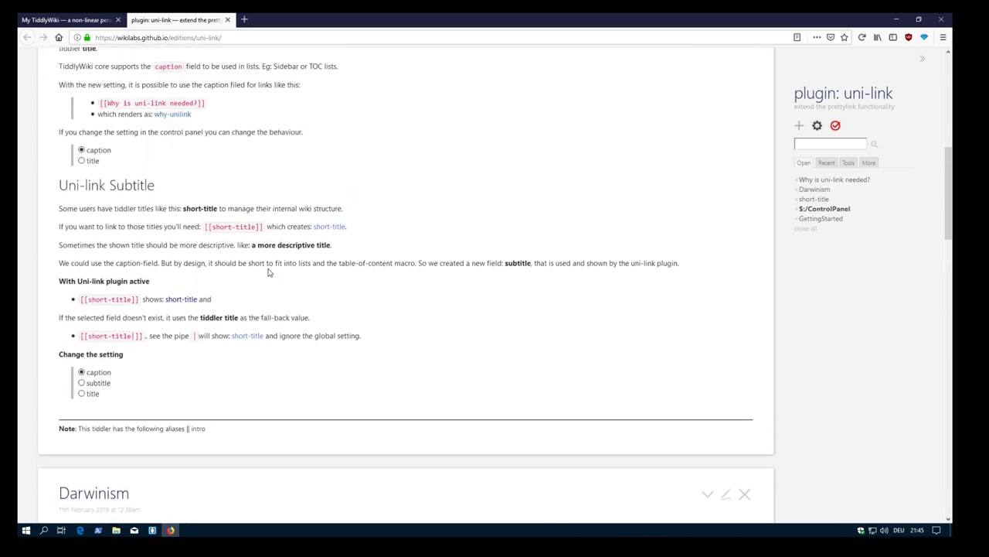
{"action": "scroll", "scroll_direction": "up", "scroll_amount": 3}
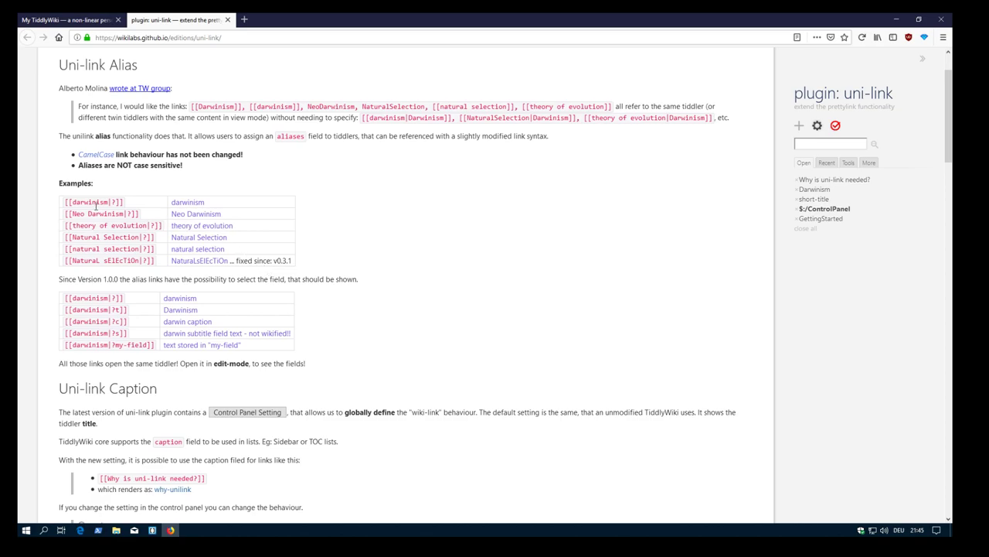
{"action": "double_click", "coordinate": [88, 203]}
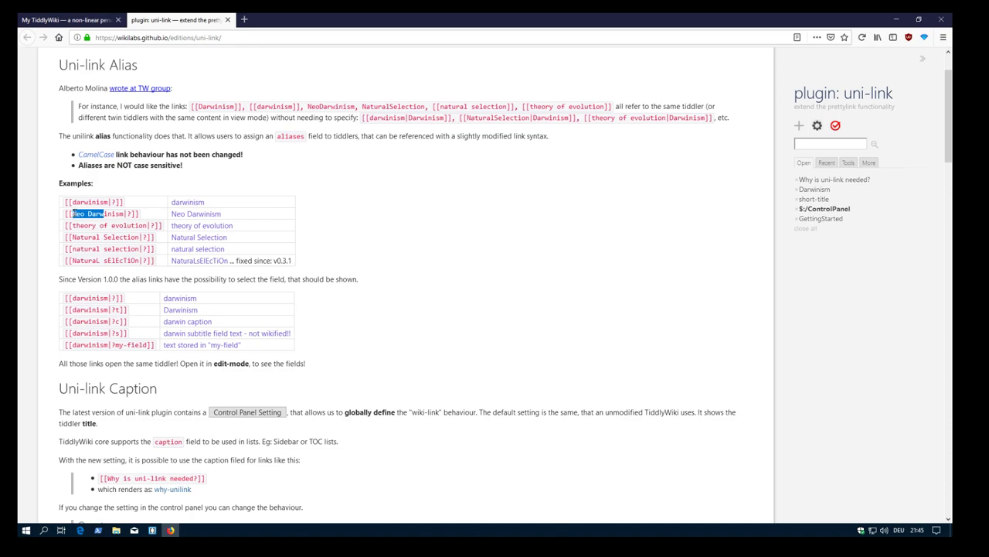
{"action": "mouse_move", "coordinate": [187, 213]}
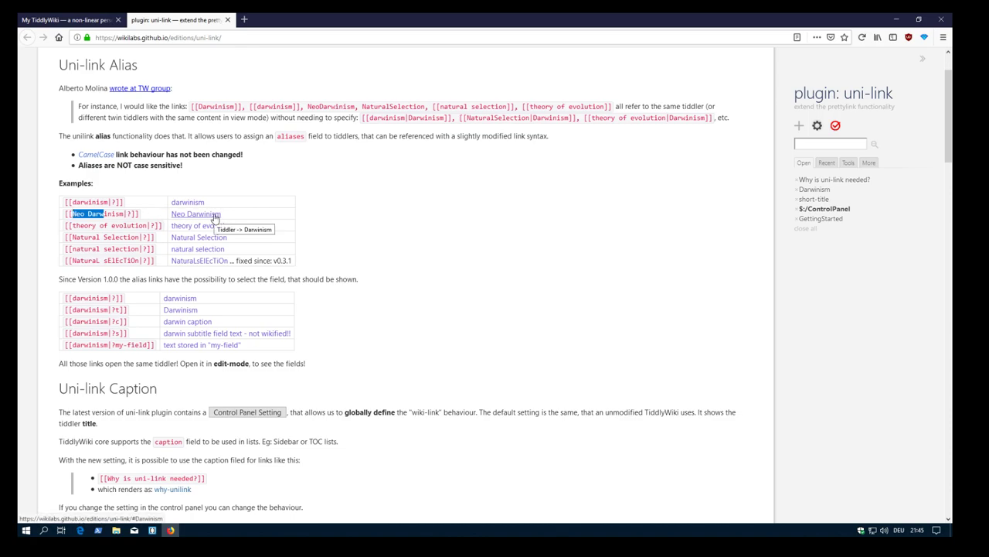
{"action": "mouse_move", "coordinate": [203, 219]}
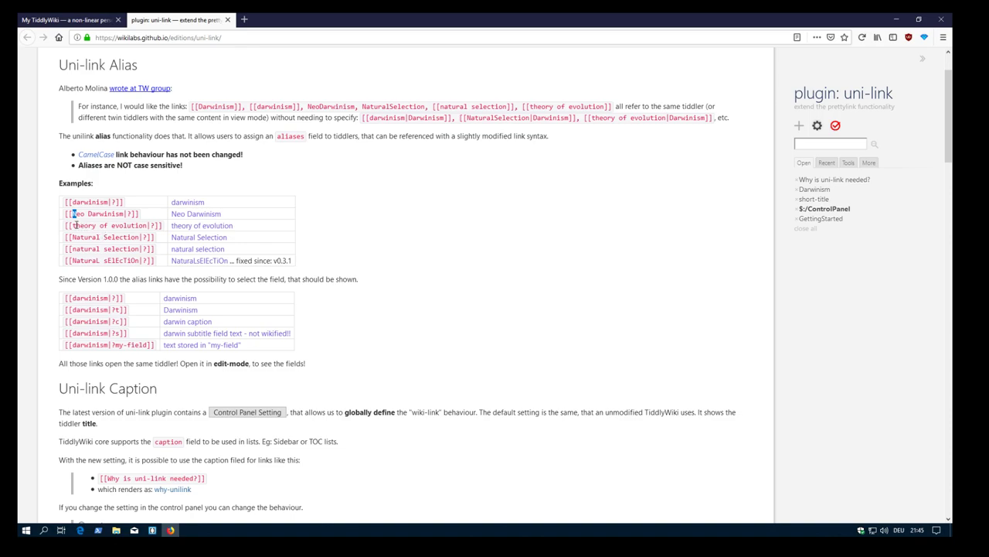
{"action": "double_click", "coordinate": [104, 225]}
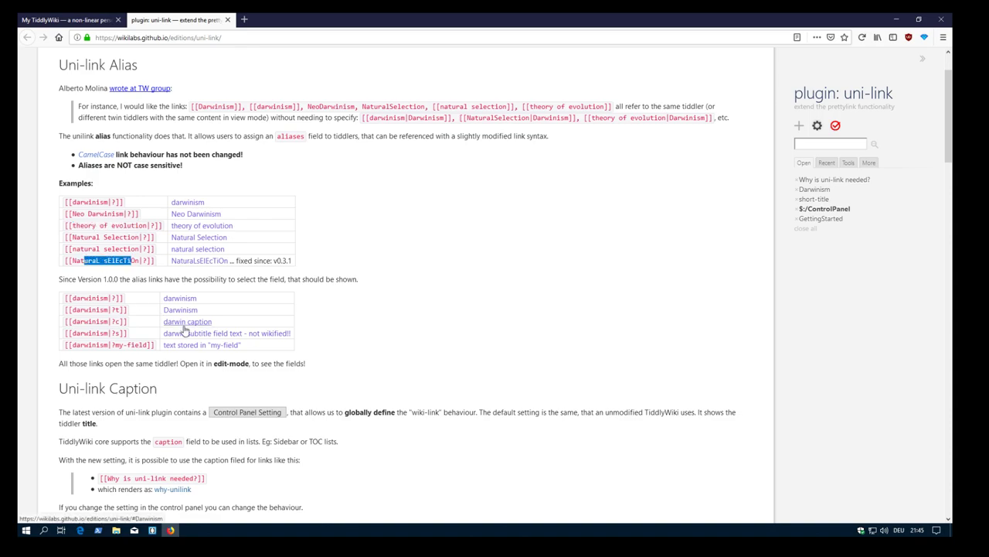
{"action": "mouse_move", "coordinate": [210, 315]}
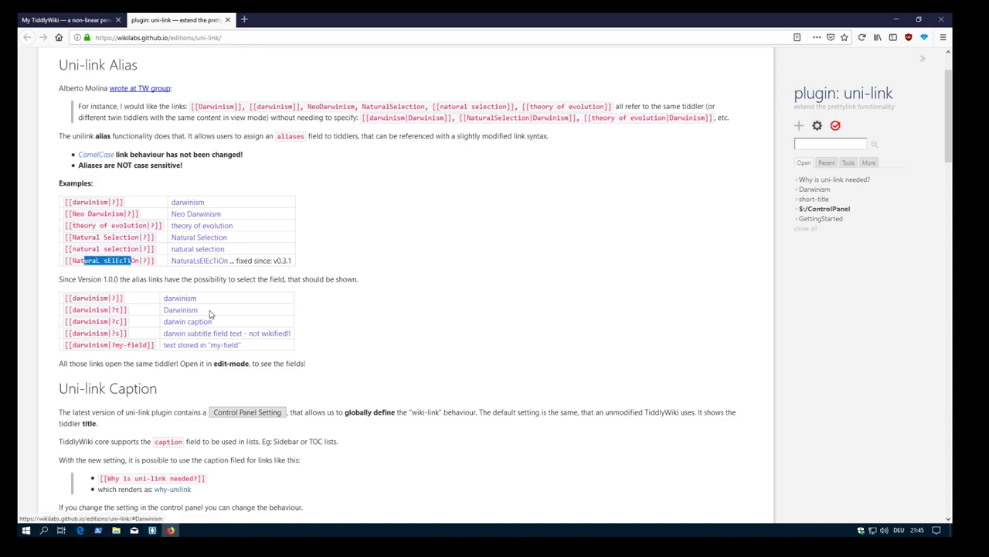
Scroll to the field-selection alias examples and highlight the ?t suffix
{"action": "scroll", "scroll_direction": "down", "scroll_amount": 3}
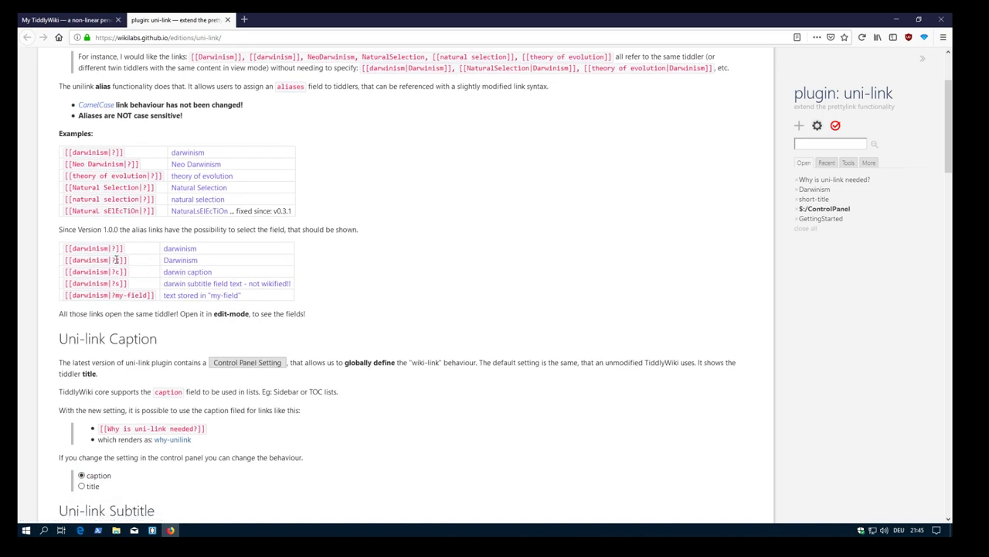
{"action": "double_click", "coordinate": [114, 259]}
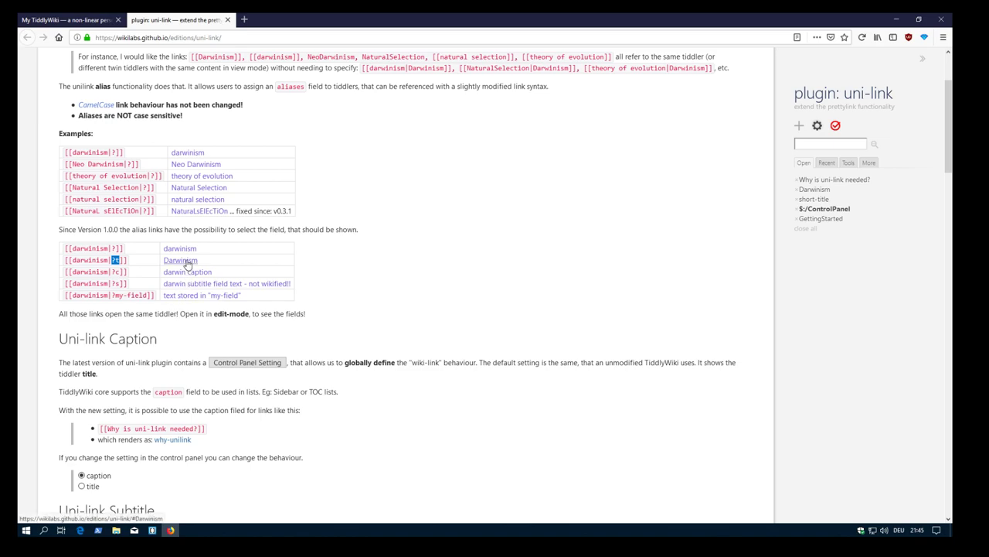
{"action": "mouse_move", "coordinate": [133, 275]}
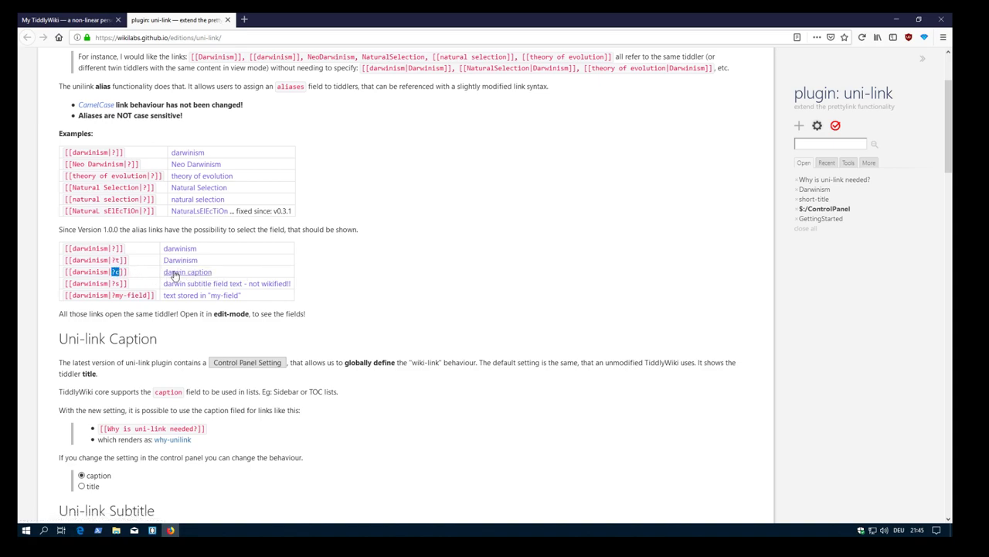
{"action": "mouse_move", "coordinate": [192, 272]}
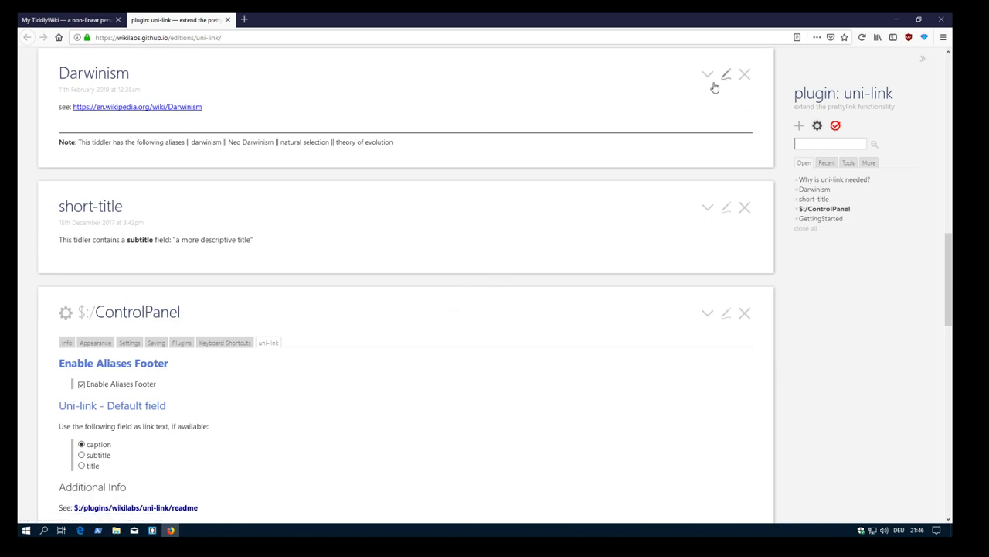
{"action": "left_click", "coordinate": [727, 75]}
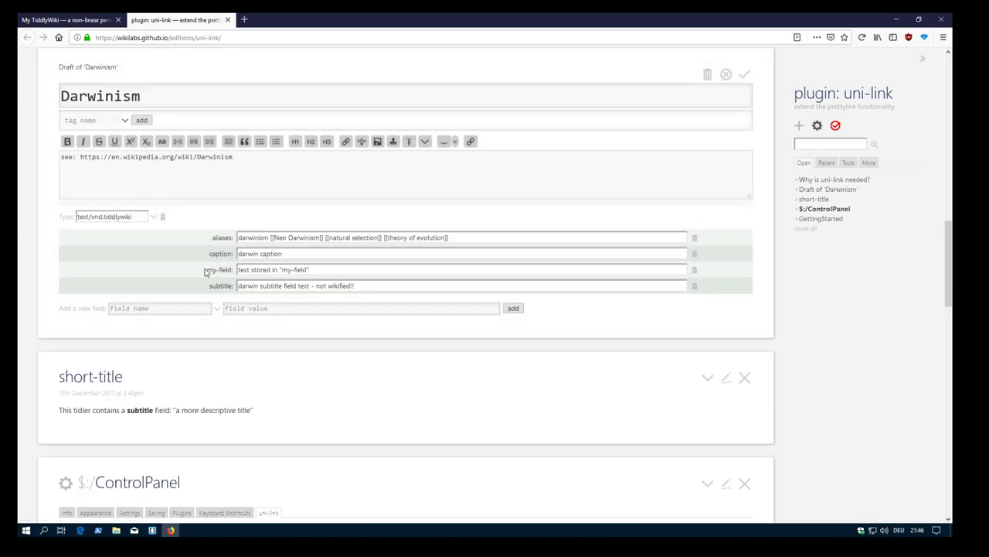
{"action": "triple_click", "coordinate": [272, 269]}
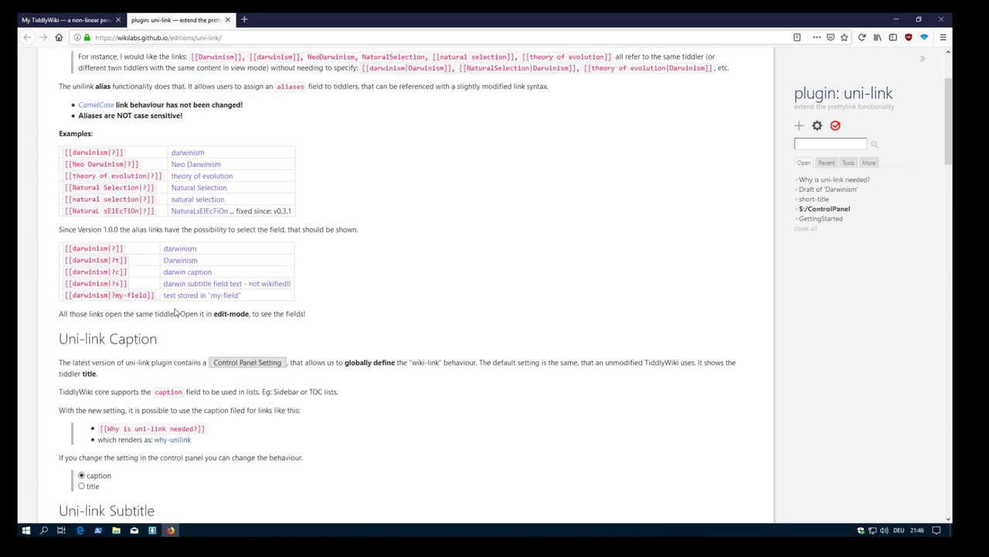
{"action": "double_click", "coordinate": [131, 295]}
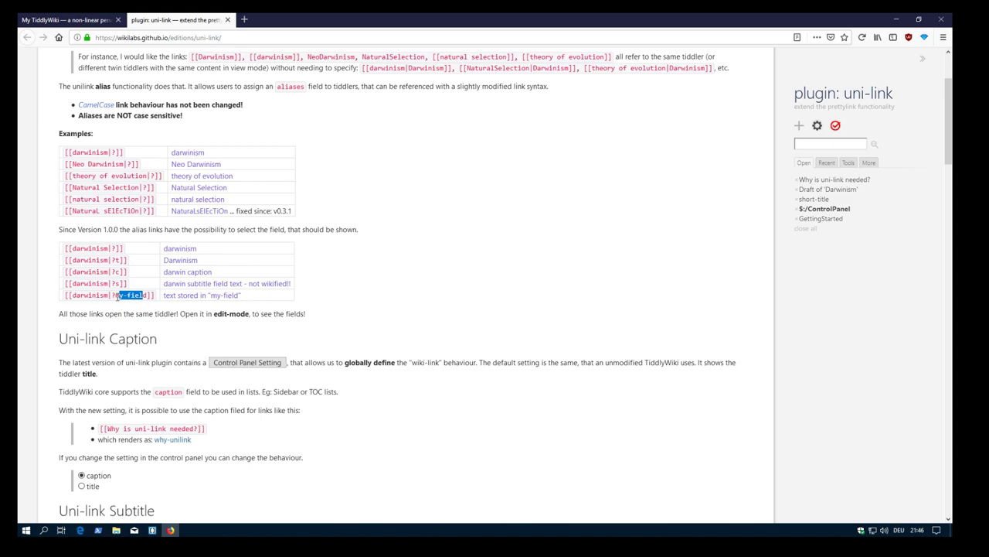
{"action": "mouse_move", "coordinate": [116, 260]}
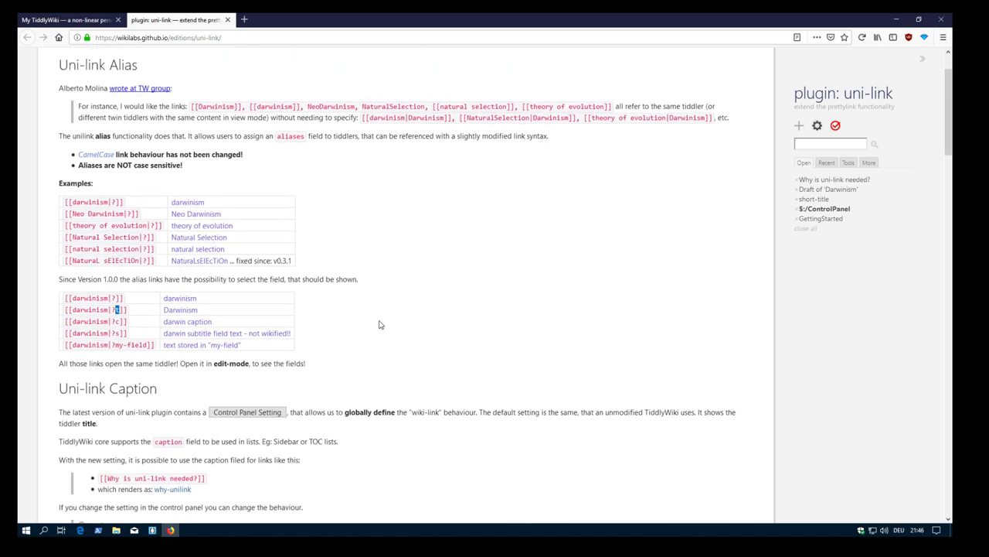
{"action": "mouse_move", "coordinate": [393, 324]}
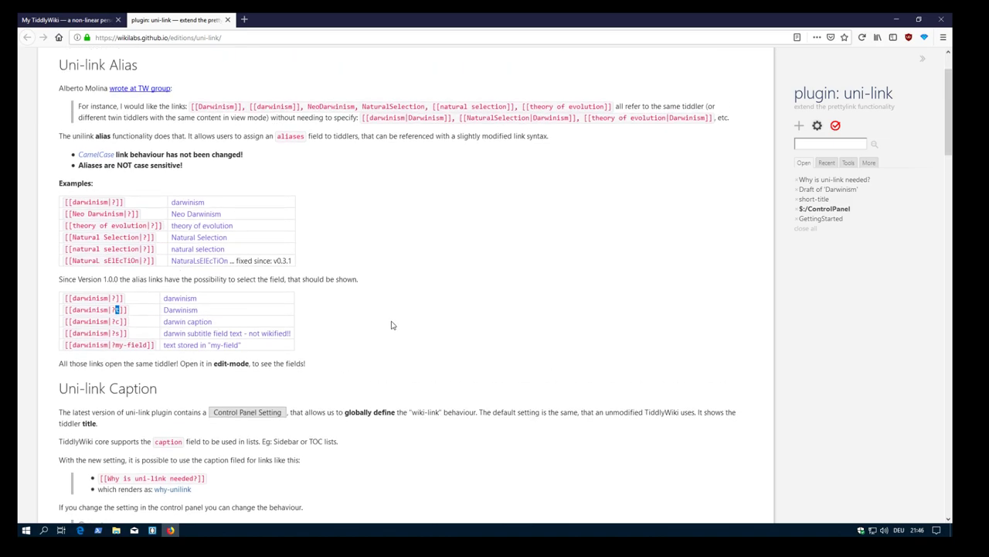
{"action": "mouse_move", "coordinate": [249, 195]}
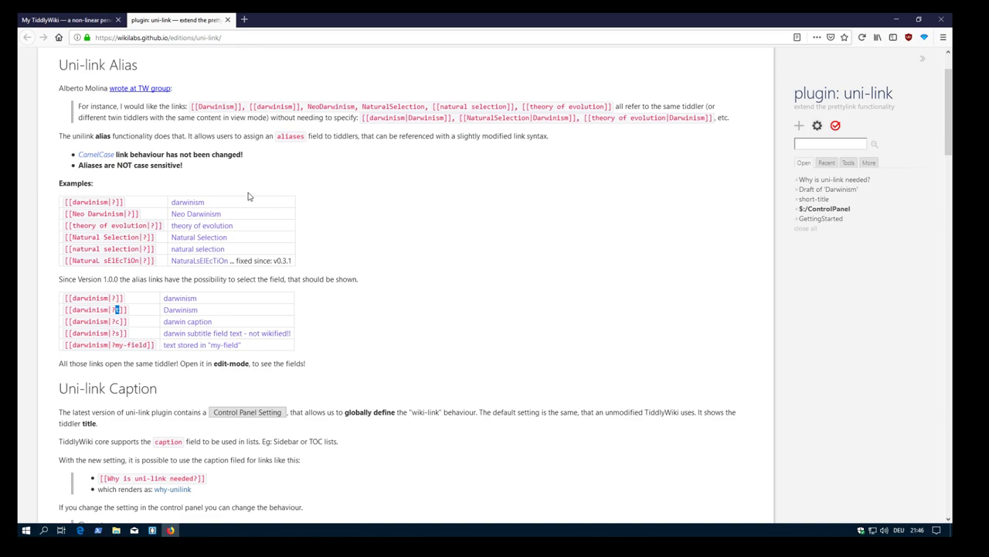
{"action": "mouse_move", "coordinate": [435, 257]}
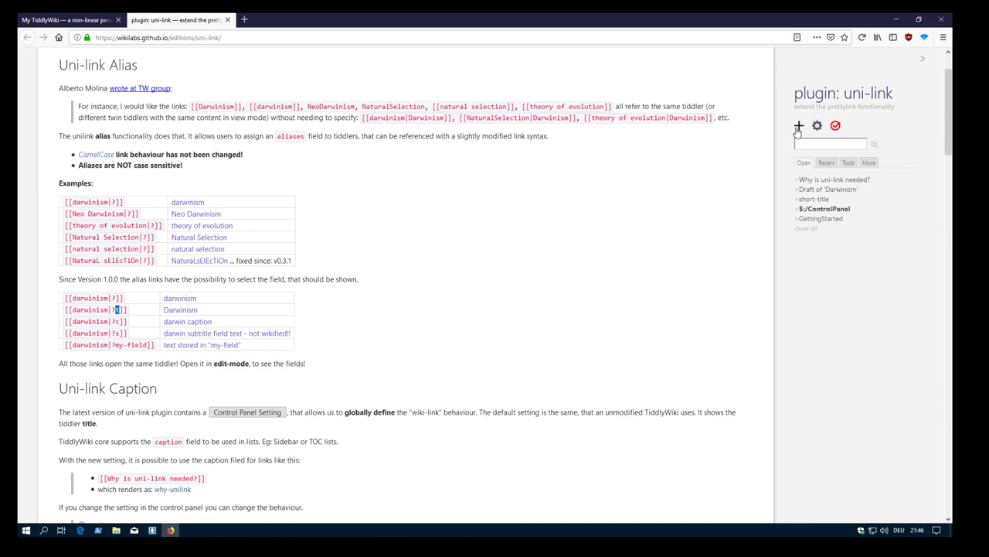
{"action": "left_click", "coordinate": [796, 126]}
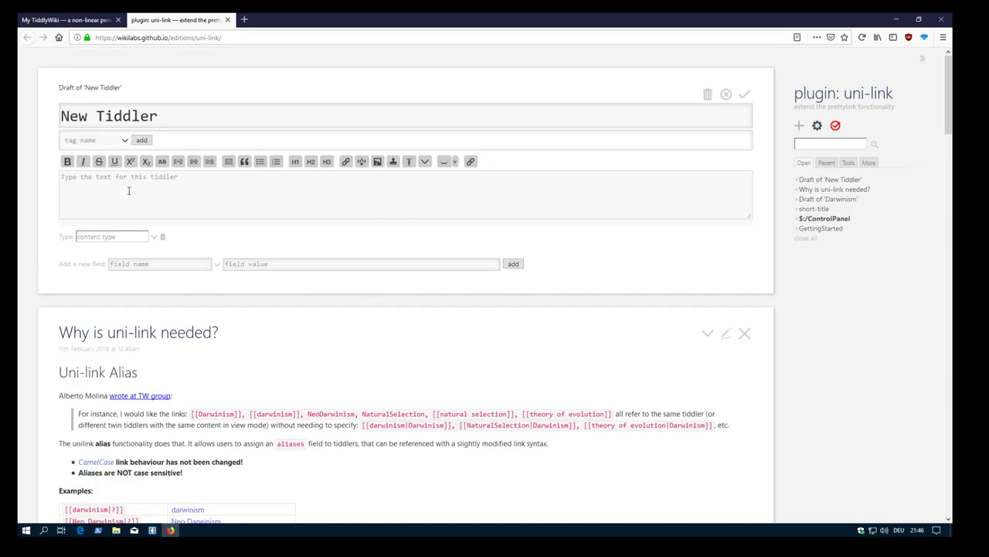
{"action": "type", "text": "q3523452345v 345 3245 3425234"}
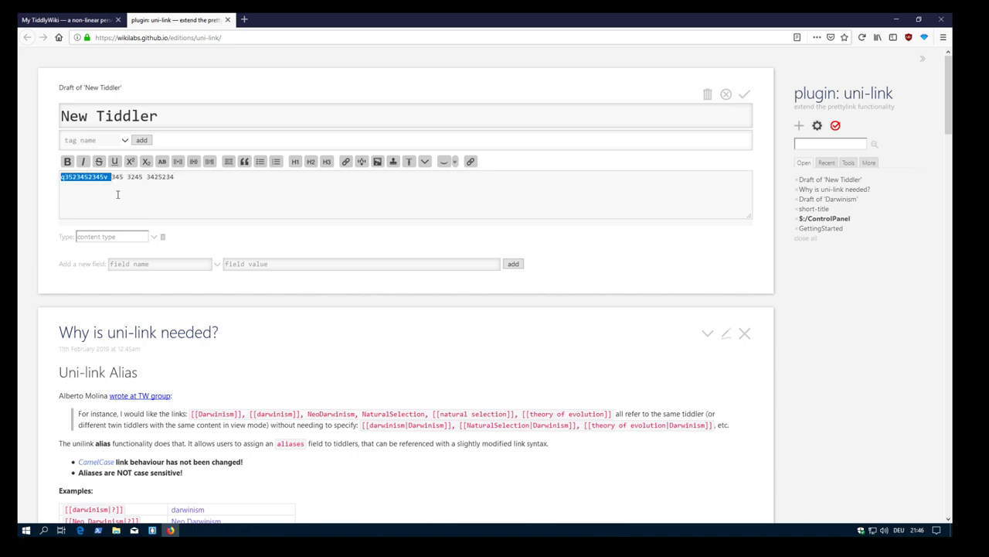
{"action": "mouse_move", "coordinate": [209, 161]}
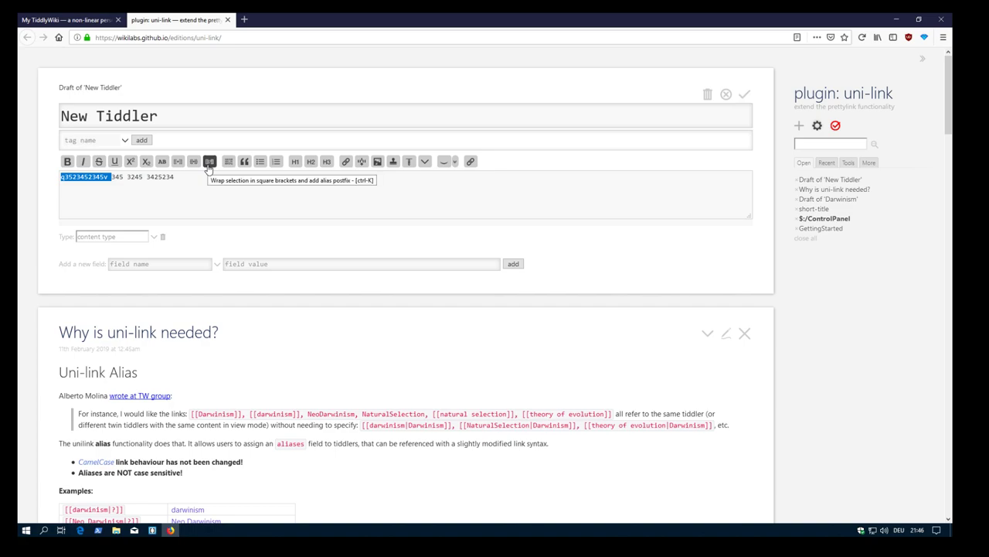
{"action": "left_click", "coordinate": [210, 162]}
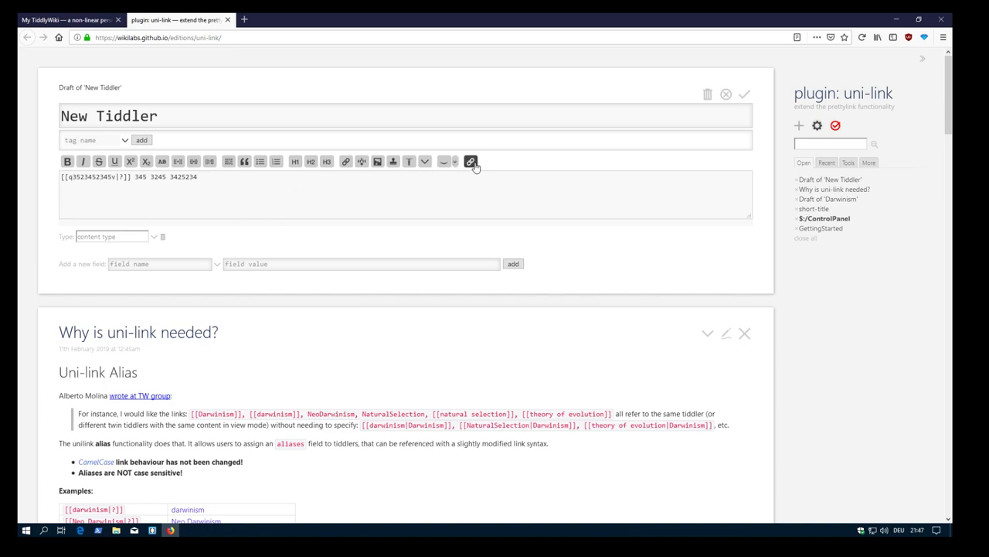
{"action": "mouse_move", "coordinate": [470, 161]}
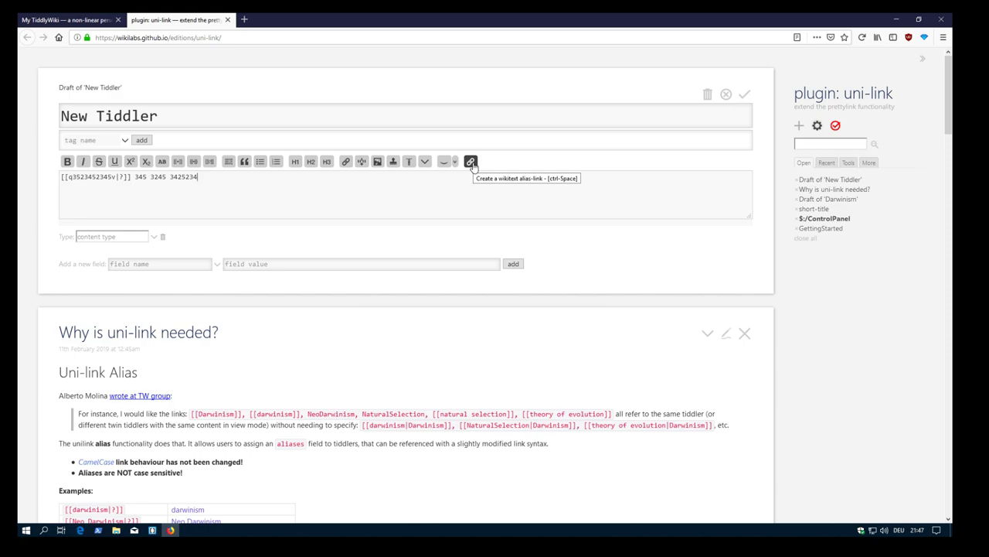
Insert an alias link to 'alexander the great' chosen from the alias list
{"action": "left_click", "coordinate": [471, 161]}
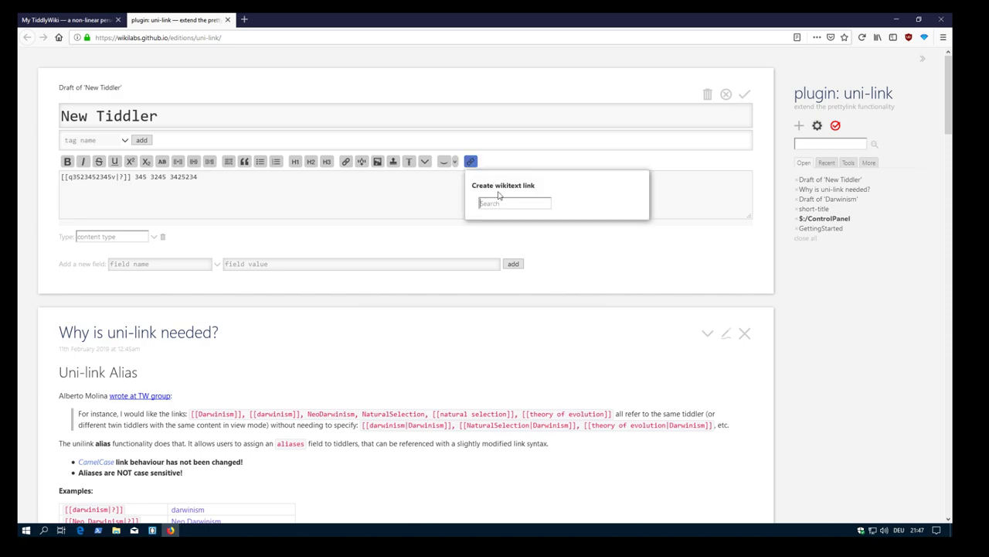
{"action": "left_click", "coordinate": [512, 202]}
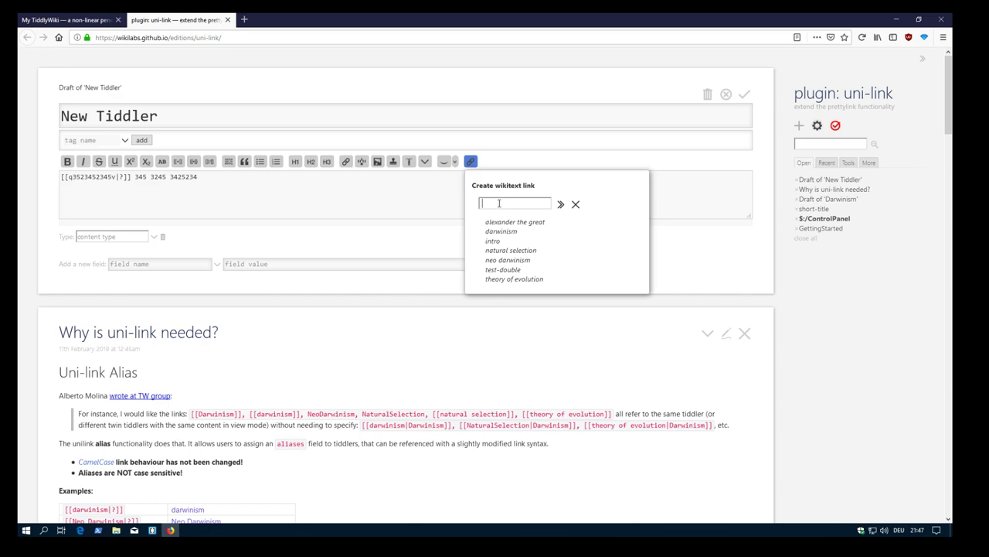
{"action": "mouse_move", "coordinate": [501, 242]}
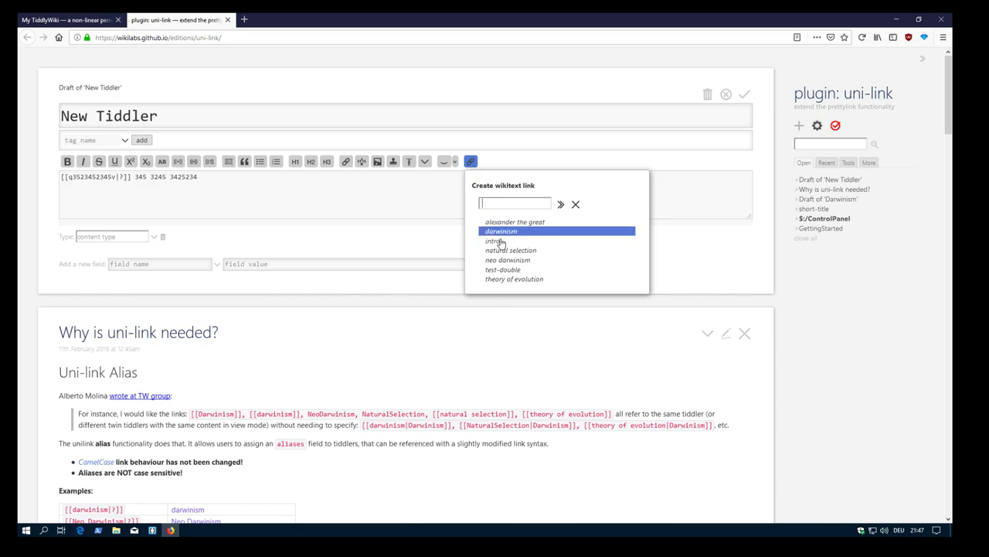
{"action": "mouse_move", "coordinate": [508, 225]}
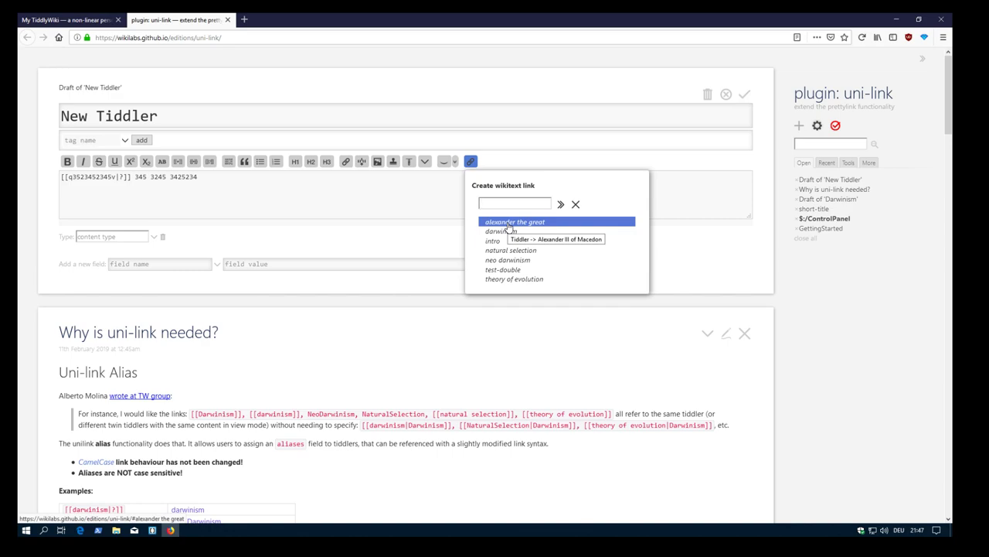
{"action": "left_click", "coordinate": [520, 221]}
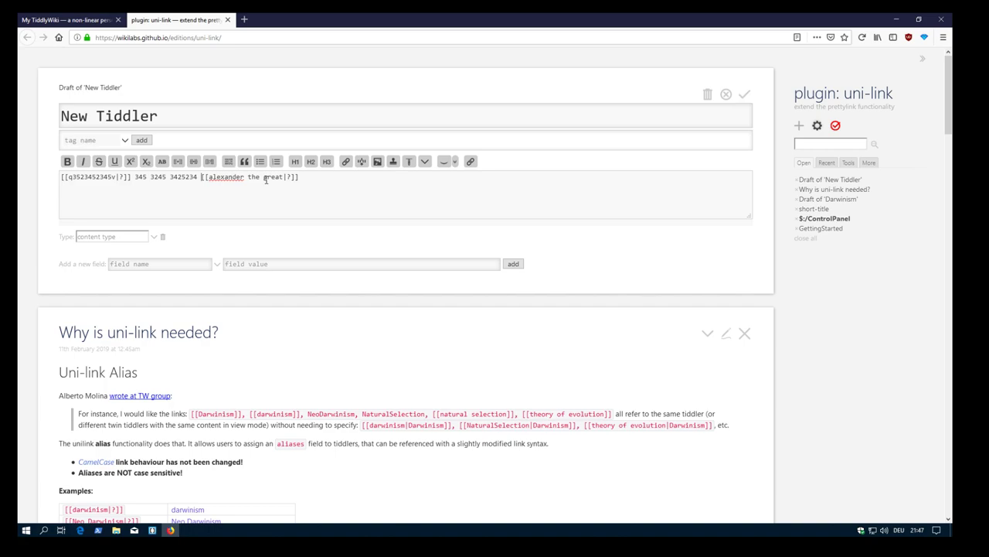
{"action": "mouse_move", "coordinate": [471, 162]}
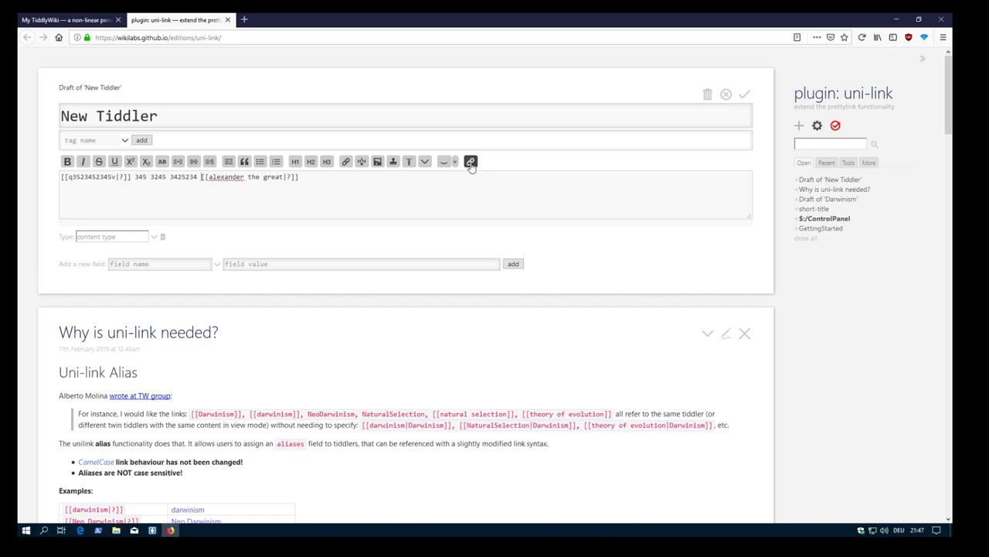
Insert an alias link to 'test' through the alias-link dialog
{"action": "left_click", "coordinate": [470, 160]}
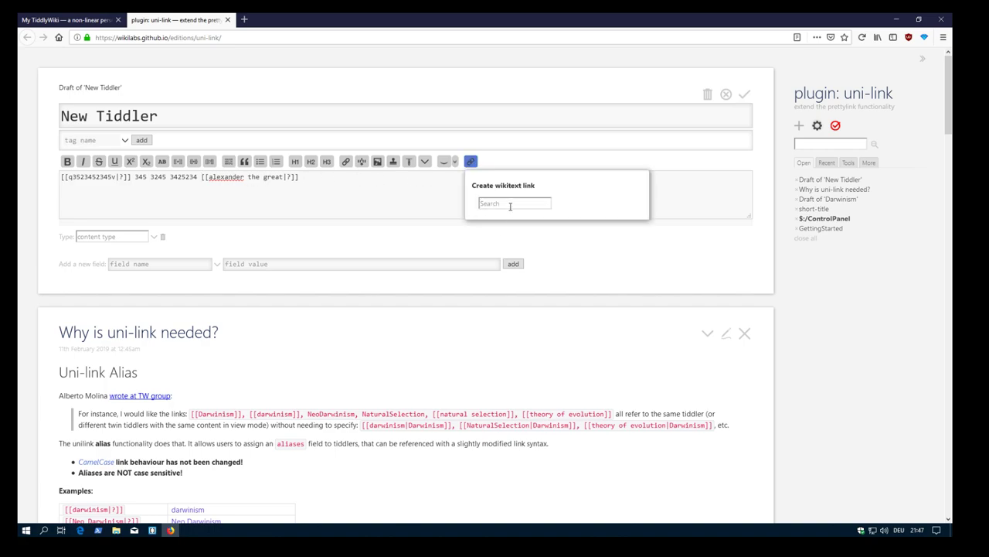
{"action": "type", "text": "test"}
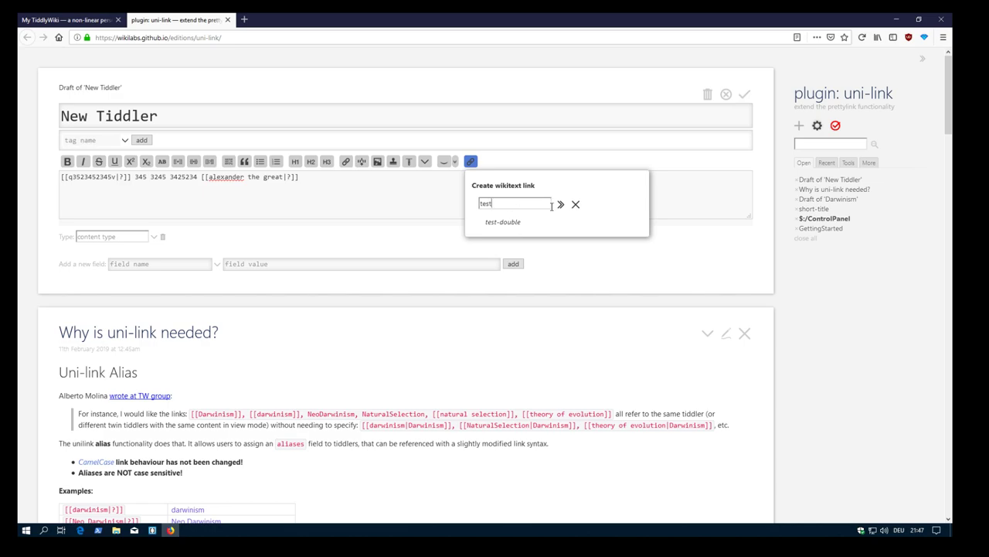
{"action": "left_click", "coordinate": [561, 204]}
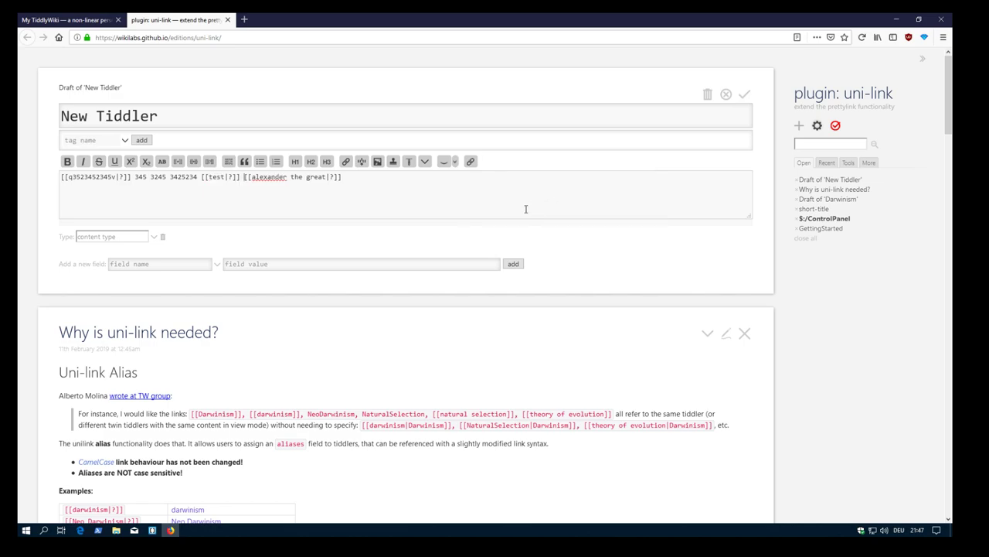
{"action": "mouse_move", "coordinate": [264, 226]}
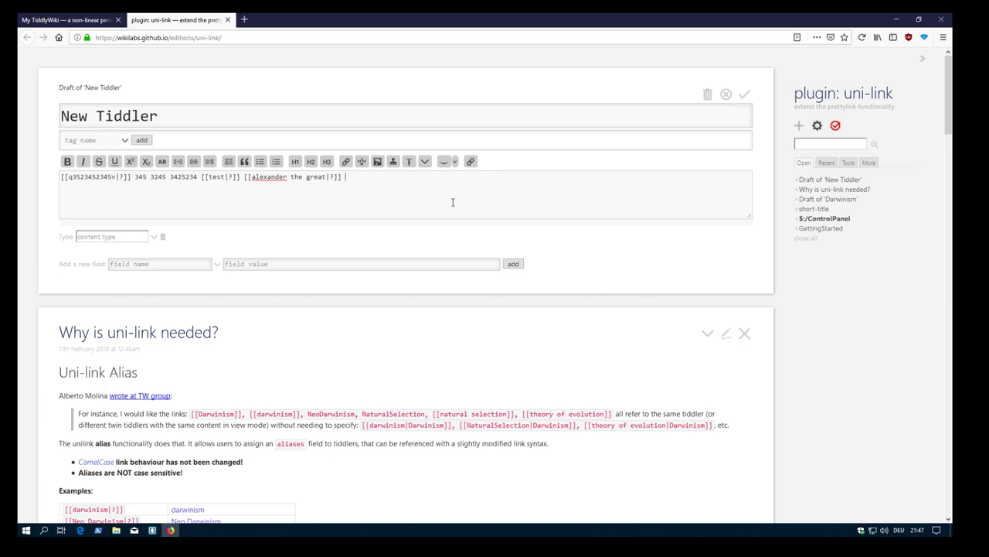
{"action": "left_click", "coordinate": [470, 161]}
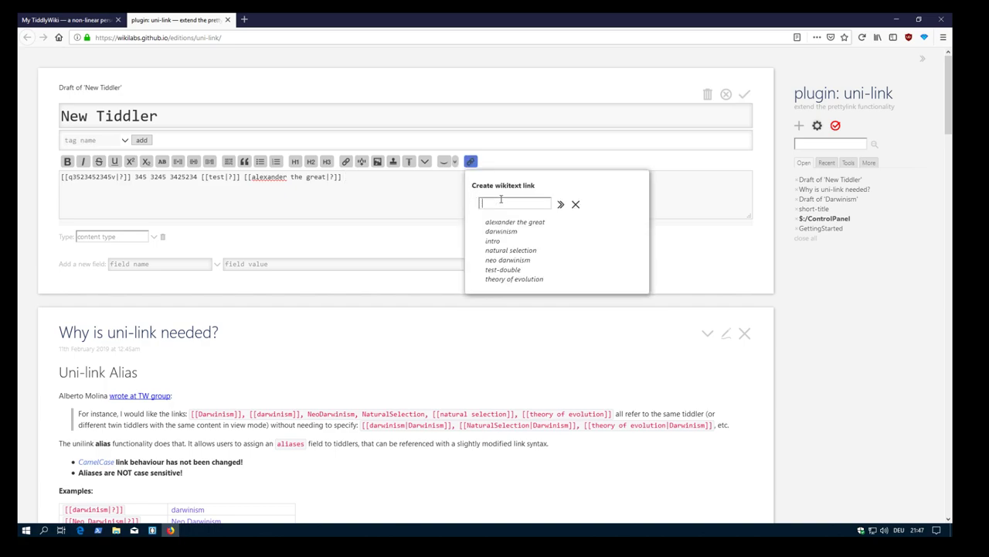
{"action": "mouse_move", "coordinate": [504, 241]}
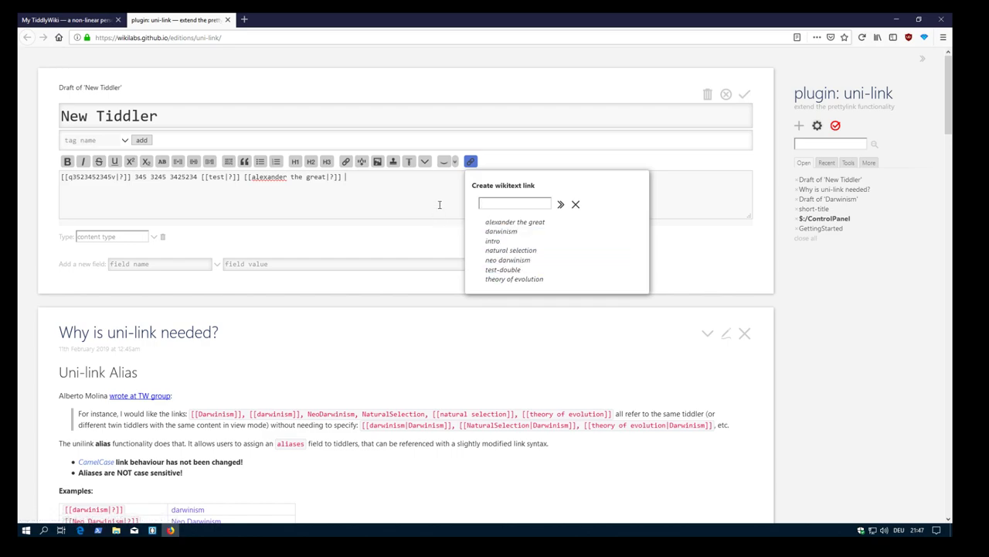
{"action": "mouse_move", "coordinate": [577, 204]}
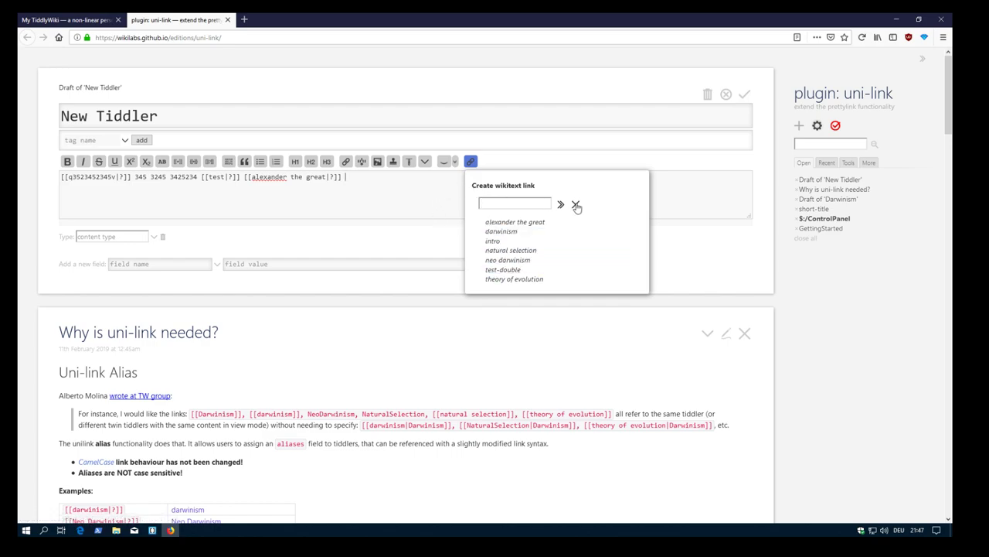
{"action": "left_click", "coordinate": [577, 206]}
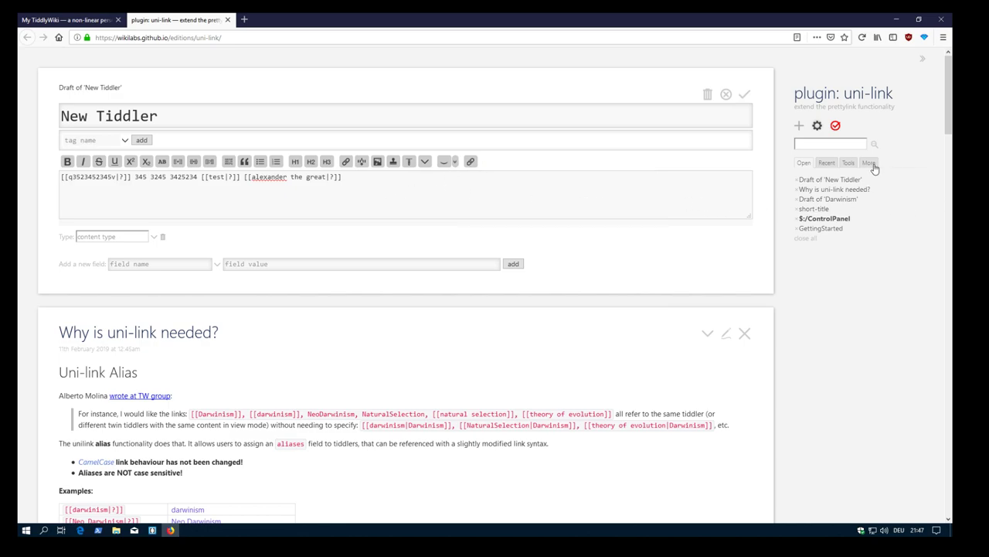
Show the sidebar Aliases lists by alias, by title, then the undefined aliases
{"action": "left_click", "coordinate": [878, 162]}
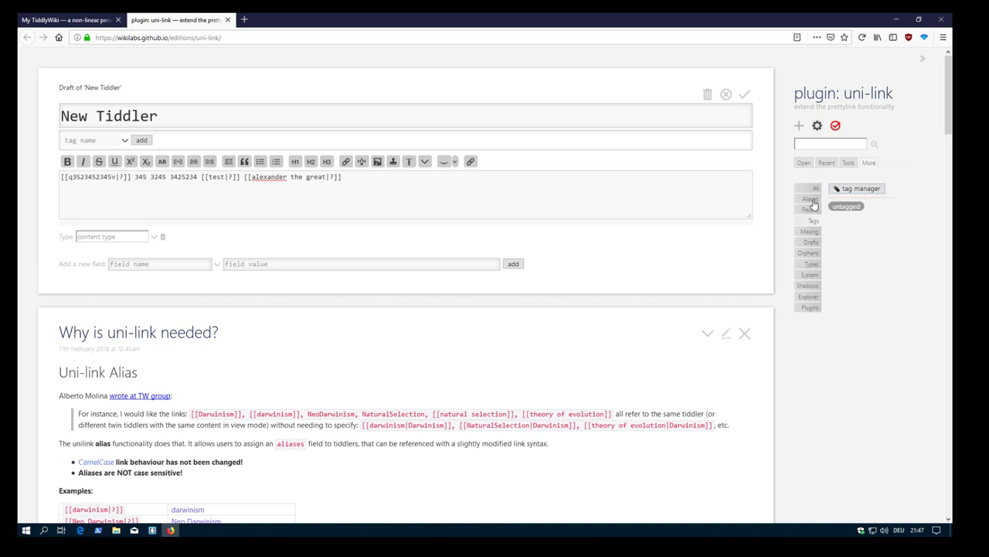
{"action": "left_click", "coordinate": [803, 203]}
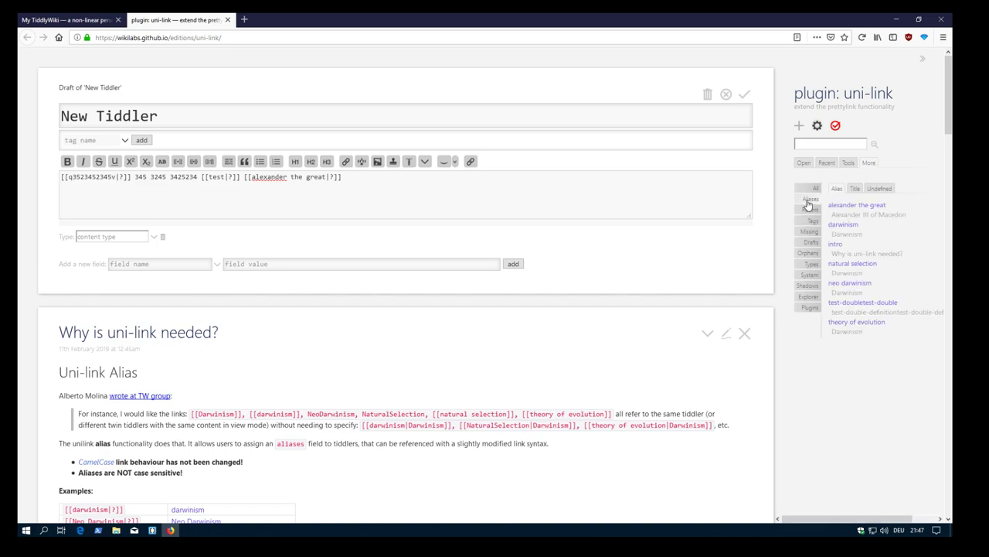
{"action": "mouse_move", "coordinate": [846, 217]}
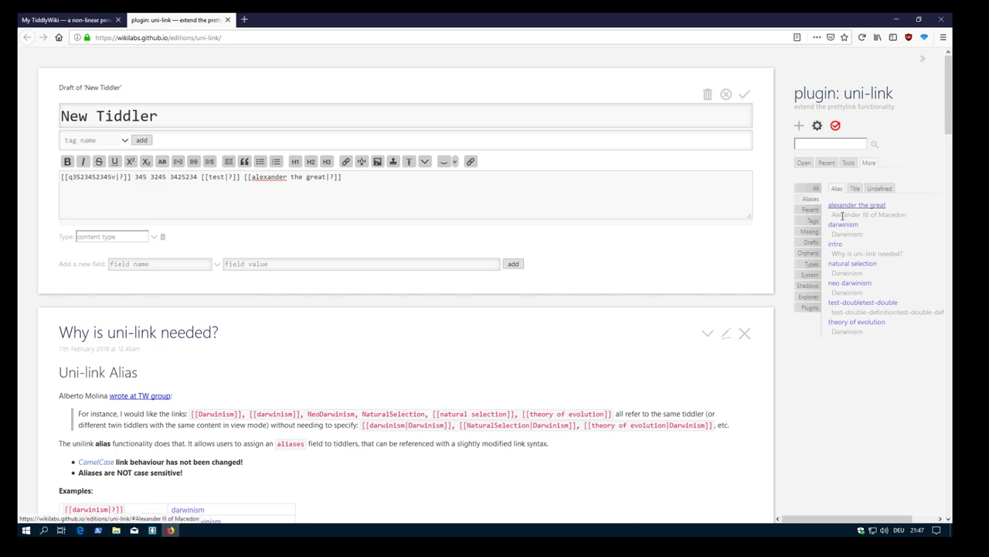
{"action": "mouse_move", "coordinate": [877, 217]}
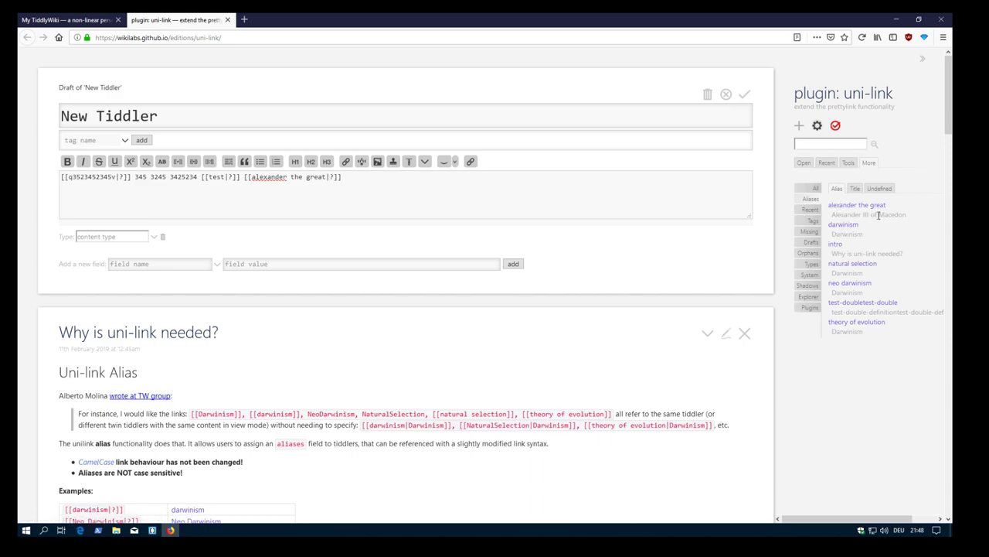
{"action": "double_click", "coordinate": [889, 214]}
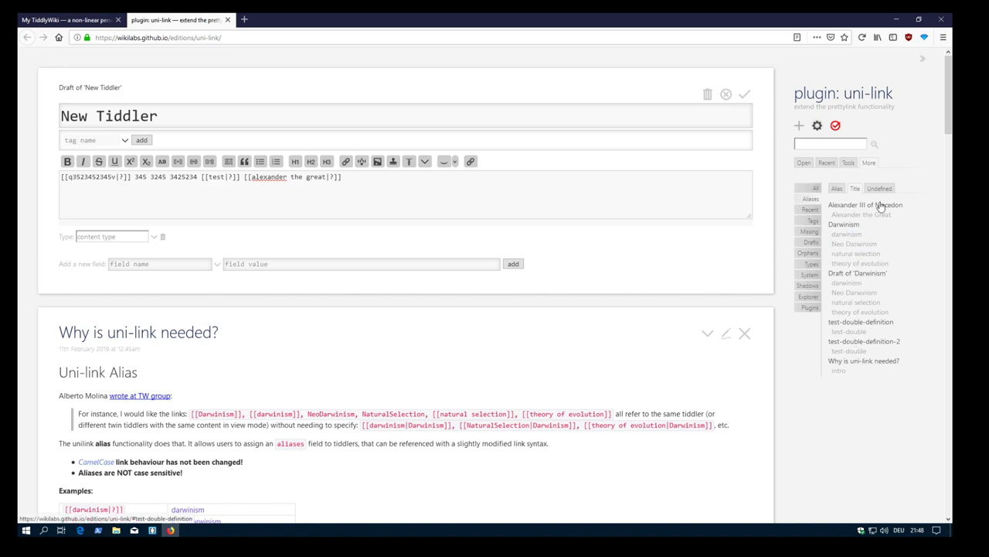
{"action": "left_click", "coordinate": [886, 185]}
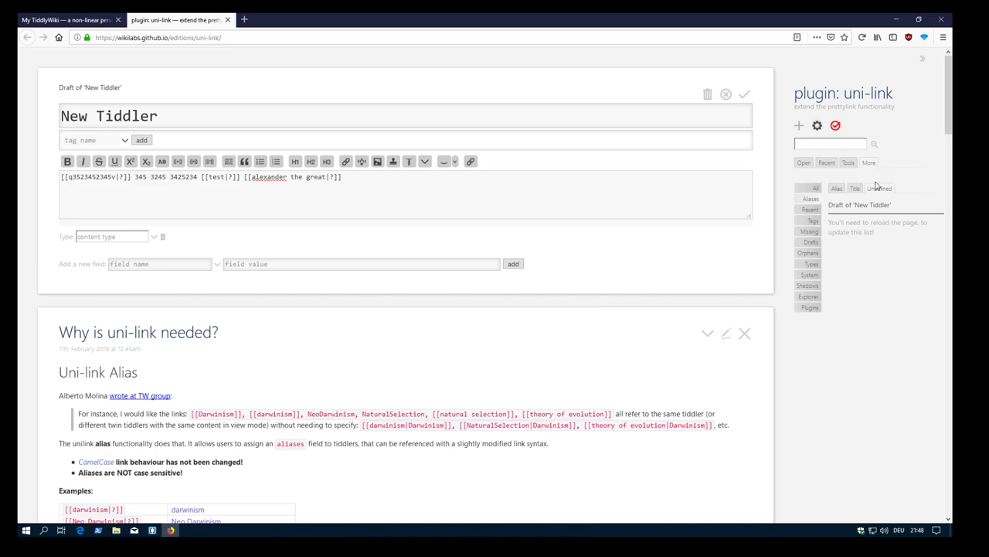
{"action": "mouse_move", "coordinate": [881, 189]}
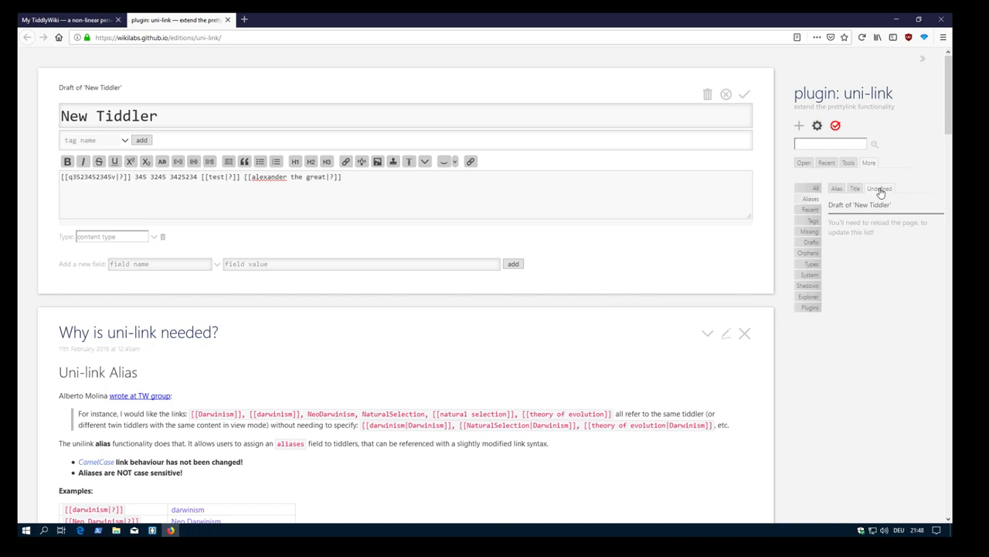
{"action": "mouse_move", "coordinate": [883, 242]}
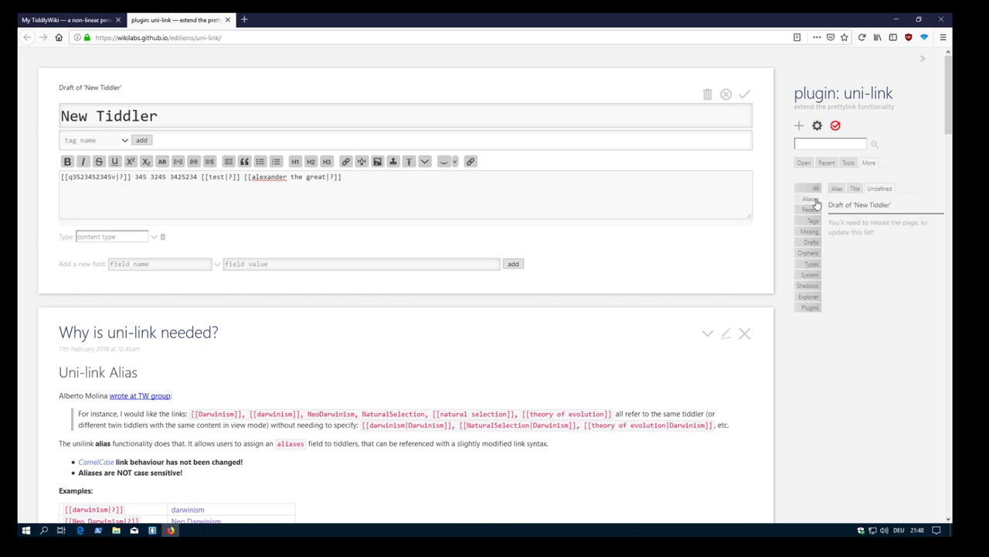
{"action": "mouse_move", "coordinate": [551, 201]}
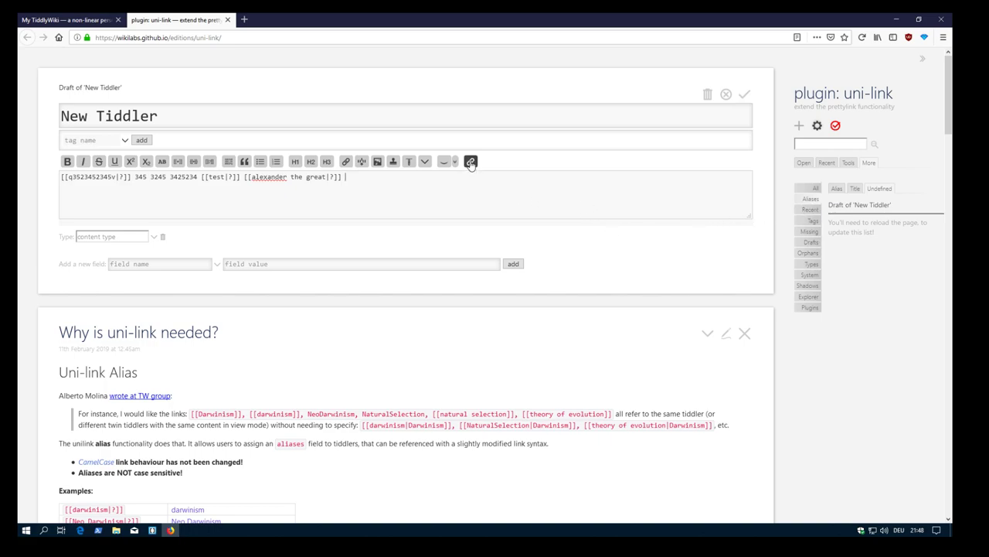
{"action": "mouse_move", "coordinate": [471, 162]}
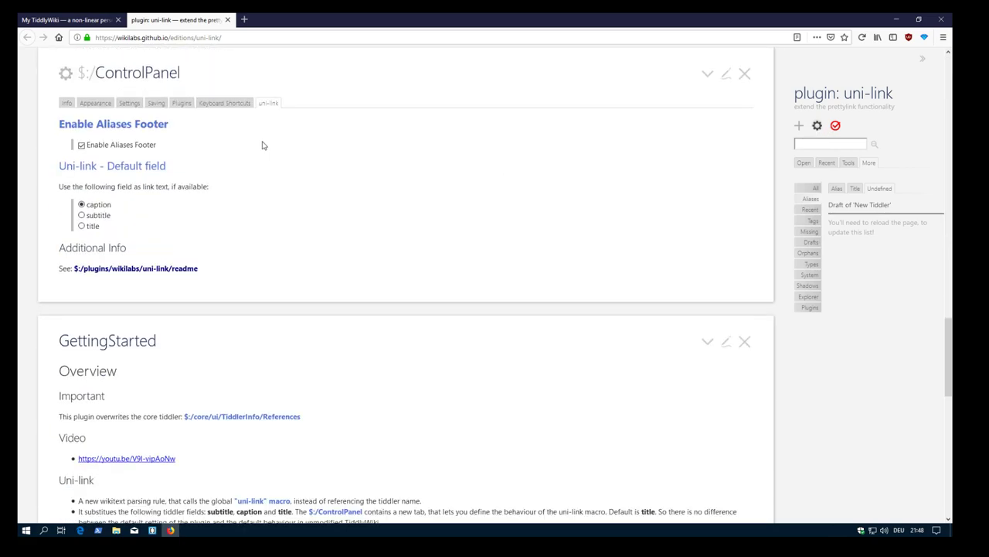
Show Keyboard Shortcuts and scroll to uni-link's aliasify and alias-link shortcuts
{"action": "left_click", "coordinate": [224, 102]}
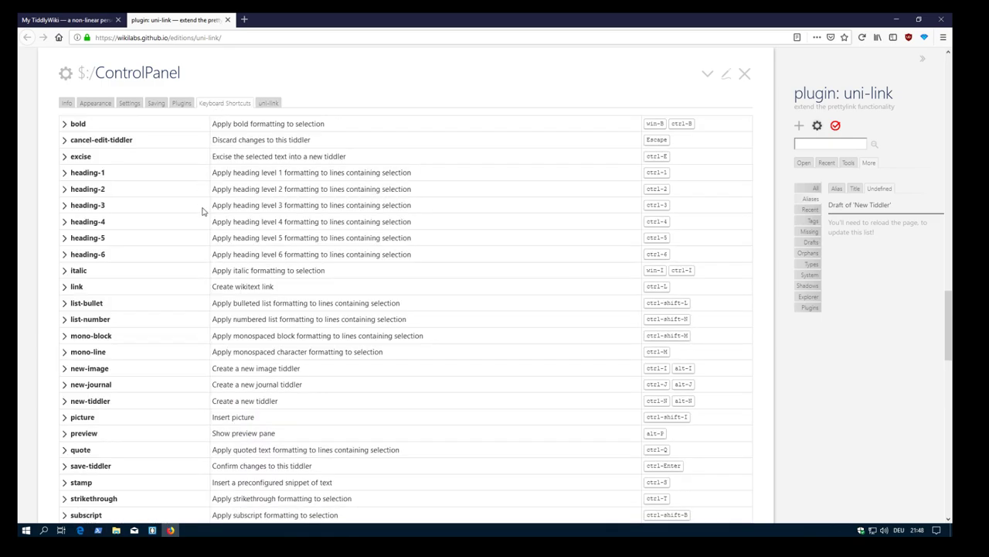
{"action": "scroll", "scroll_direction": "down", "scroll_amount": 3}
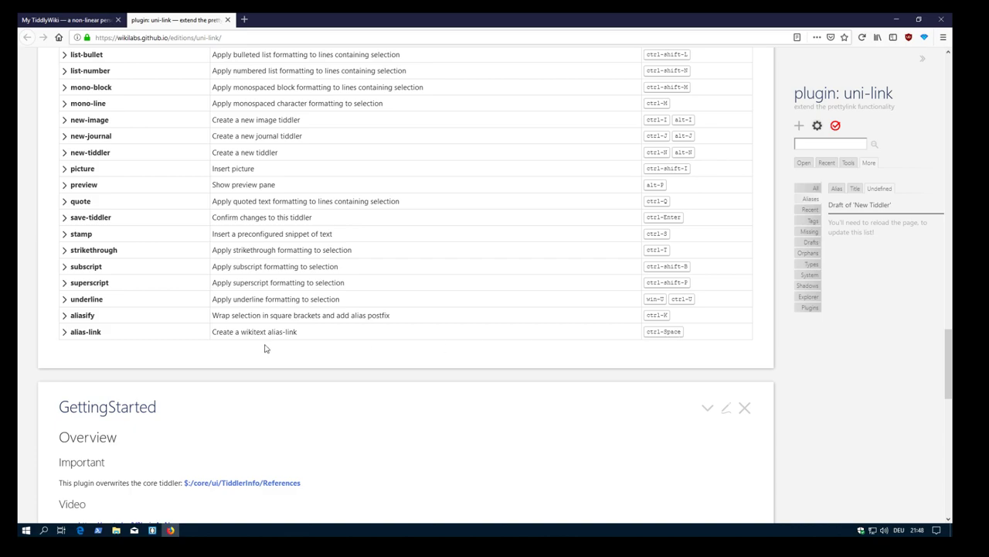
{"action": "mouse_move", "coordinate": [469, 352]}
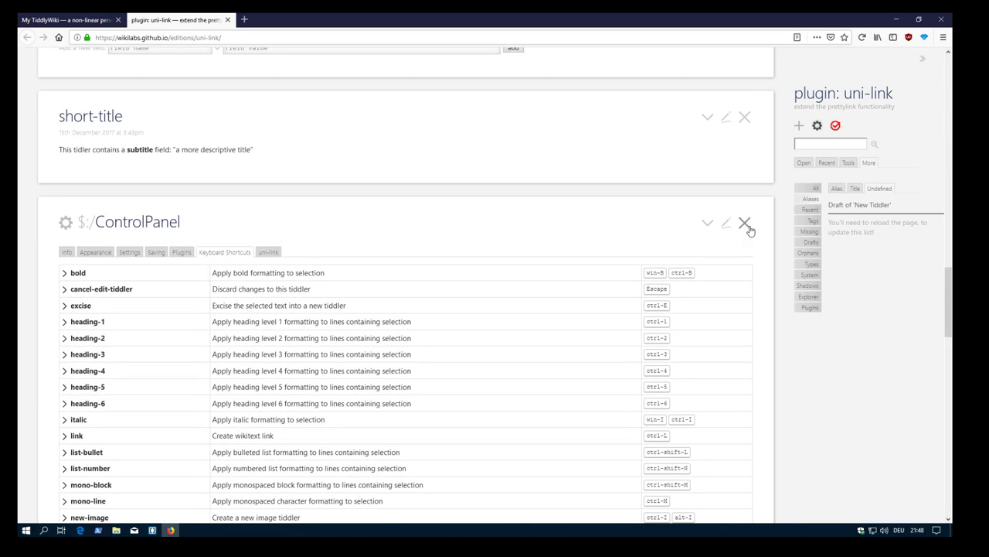
Close the Control Panel and short-title tiddlers, scrolling down to the Uni-link Subtitle section
{"action": "left_click", "coordinate": [745, 223]}
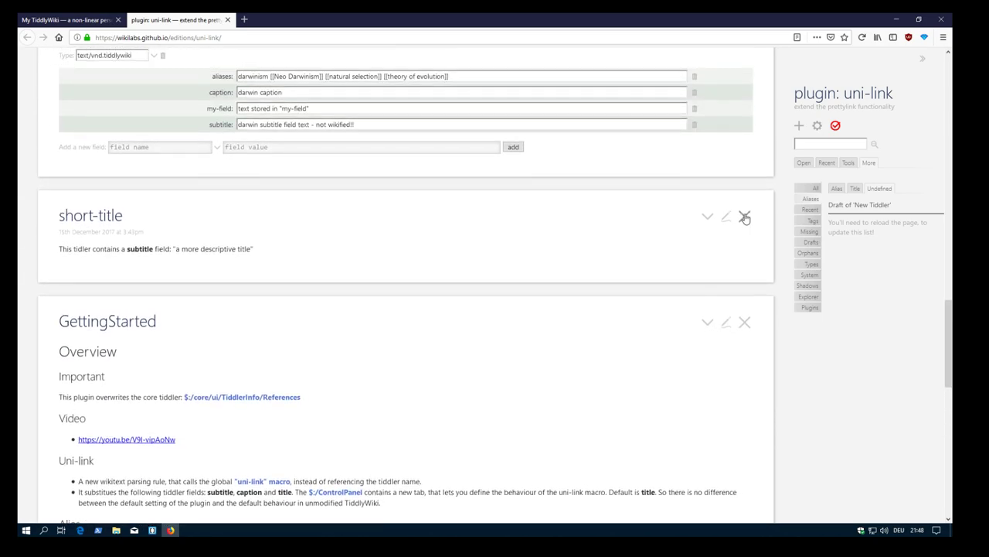
{"action": "left_click", "coordinate": [746, 220]}
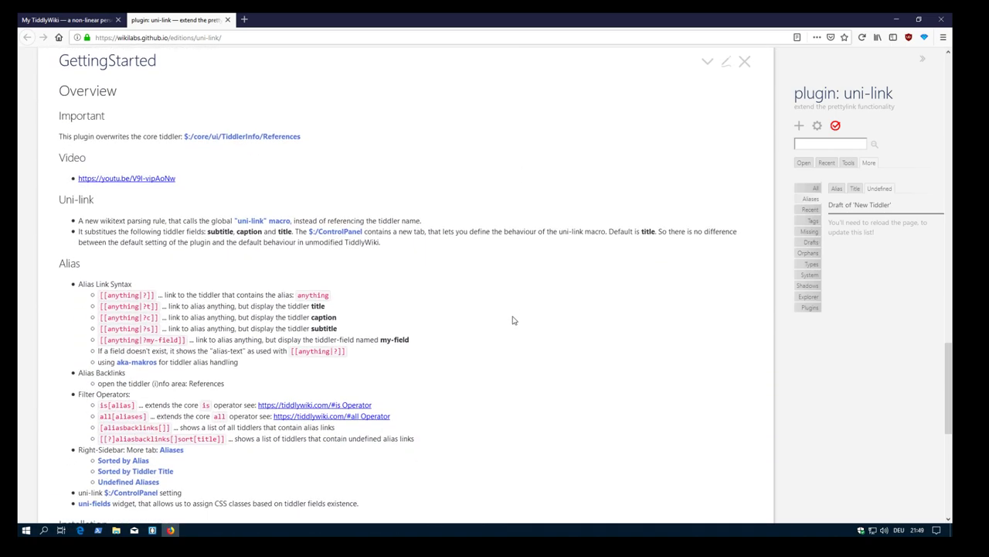
{"action": "scroll", "scroll_direction": "down", "scroll_amount": 3}
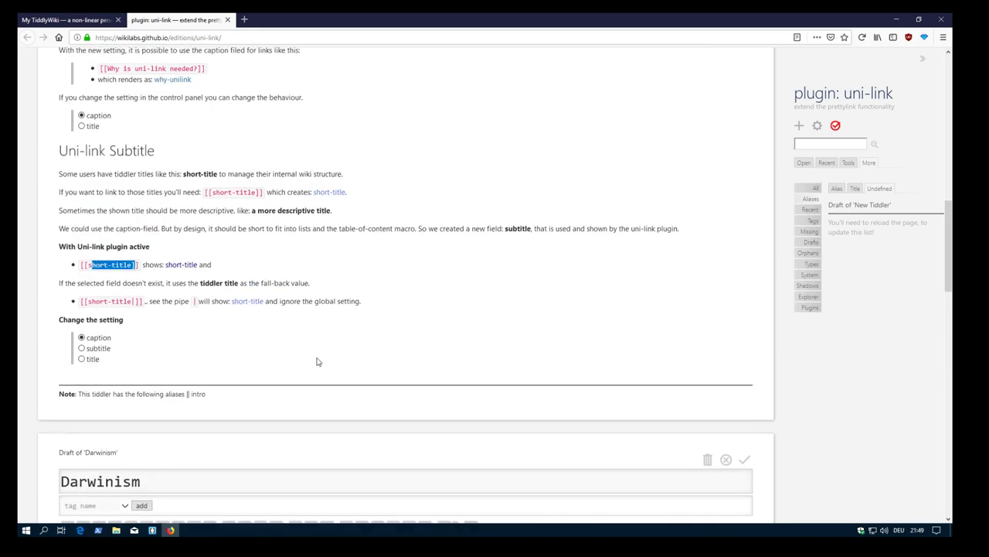
{"action": "mouse_move", "coordinate": [106, 360]}
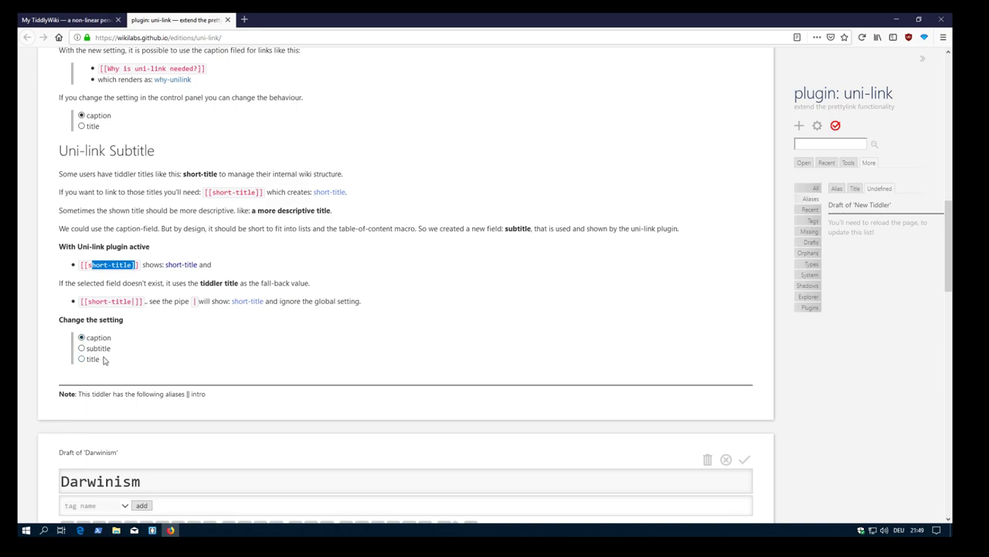
{"action": "mouse_move", "coordinate": [126, 366]}
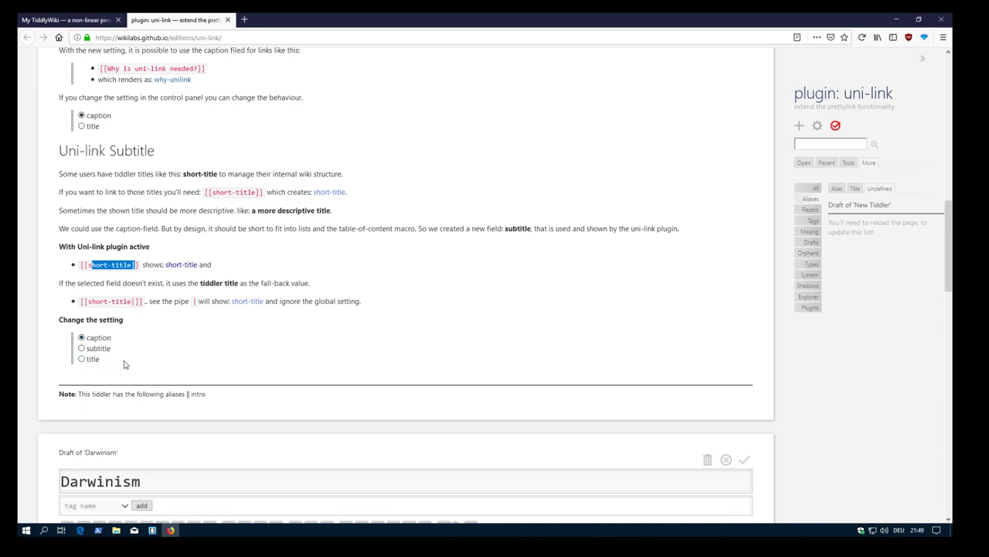
{"action": "mouse_move", "coordinate": [279, 352]}
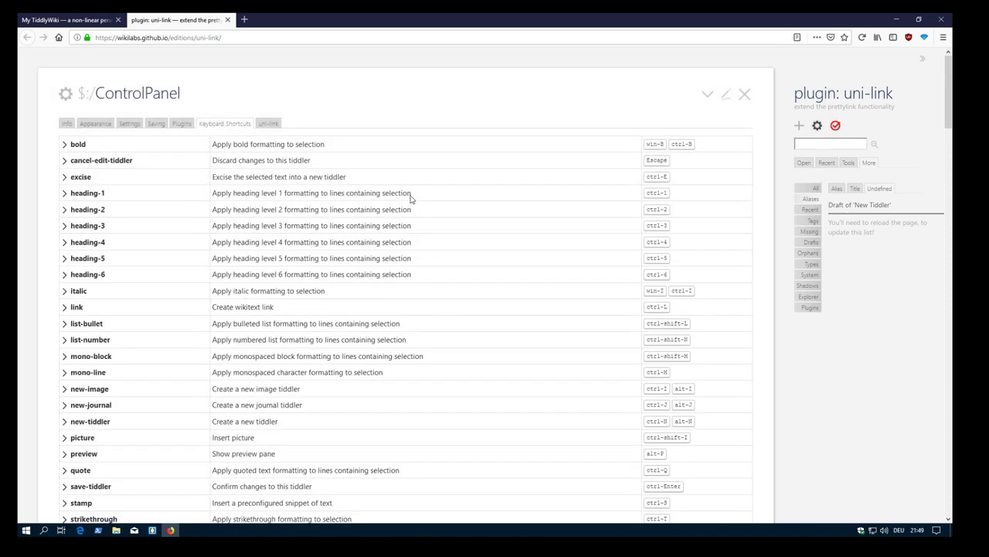
{"action": "mouse_move", "coordinate": [154, 125]}
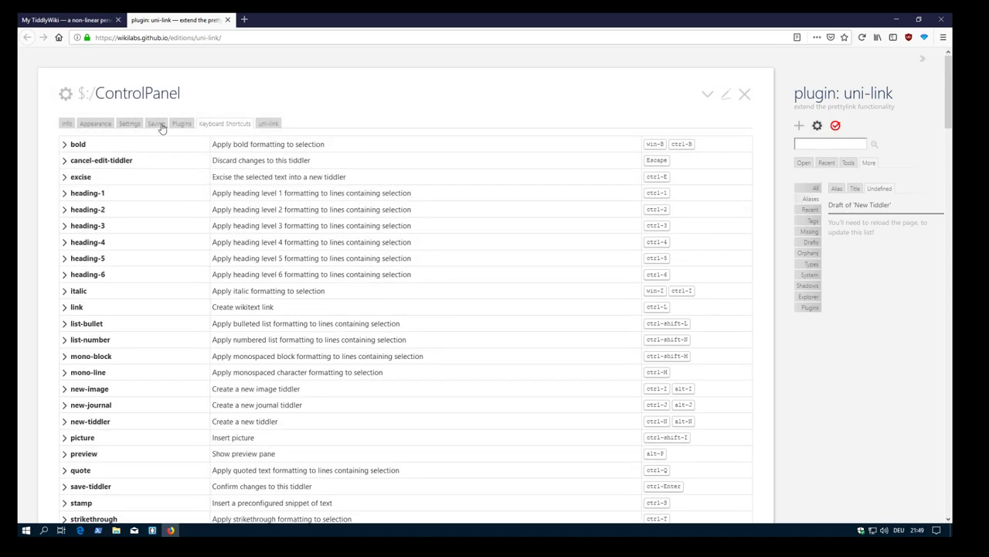
Switch the Control Panel to its Plugins tab, listing the core and uni-link plugins
{"action": "left_click", "coordinate": [180, 123]}
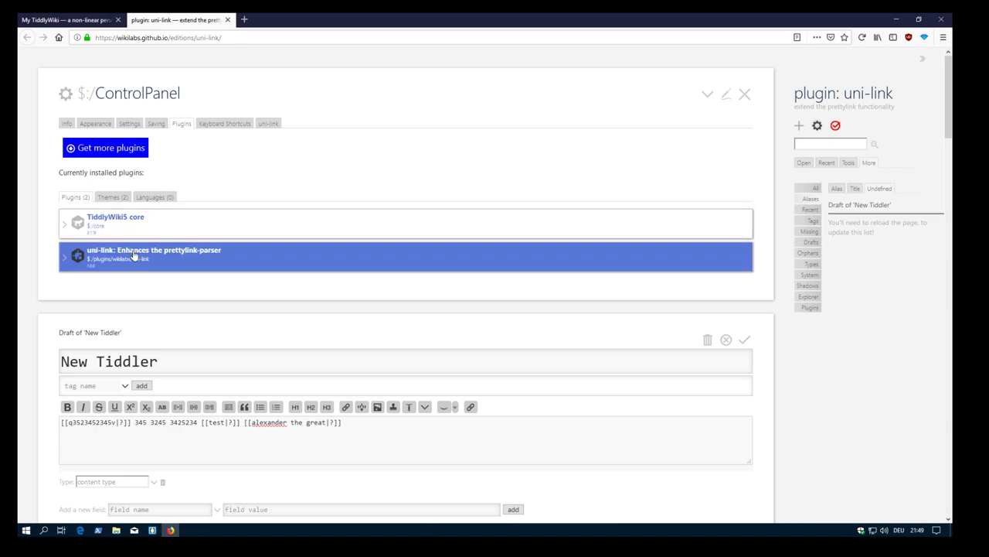
{"action": "mouse_move", "coordinate": [180, 259]}
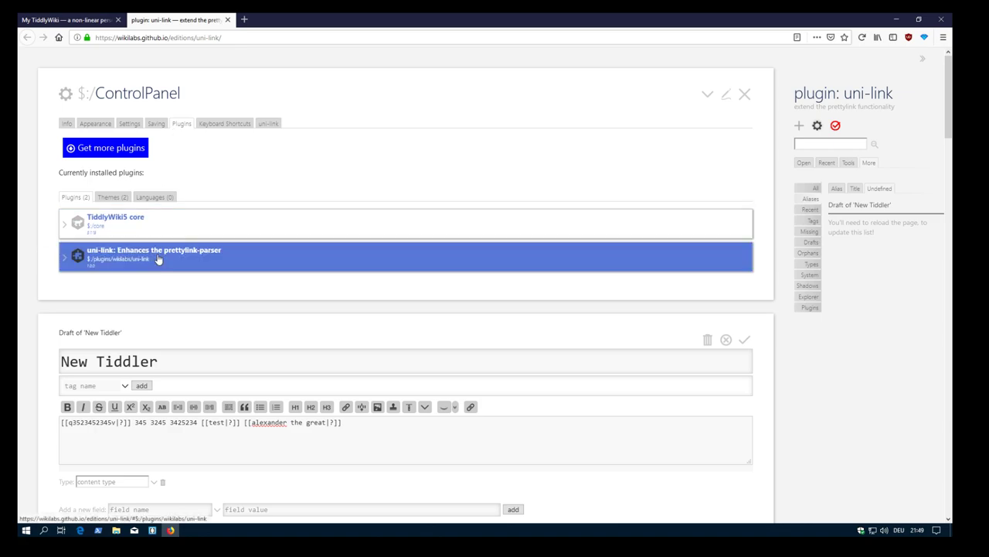
{"action": "mouse_move", "coordinate": [151, 256]}
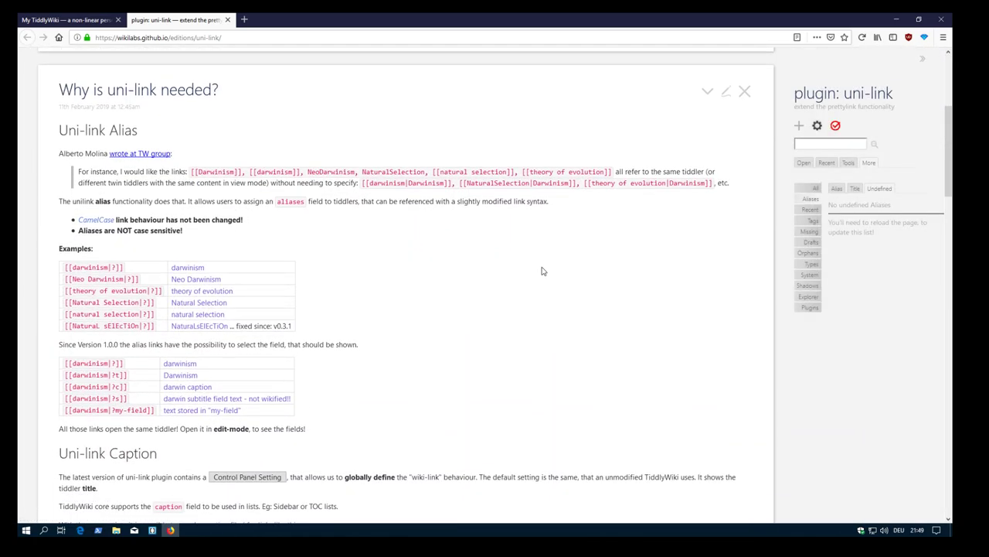
{"action": "mouse_move", "coordinate": [399, 255]}
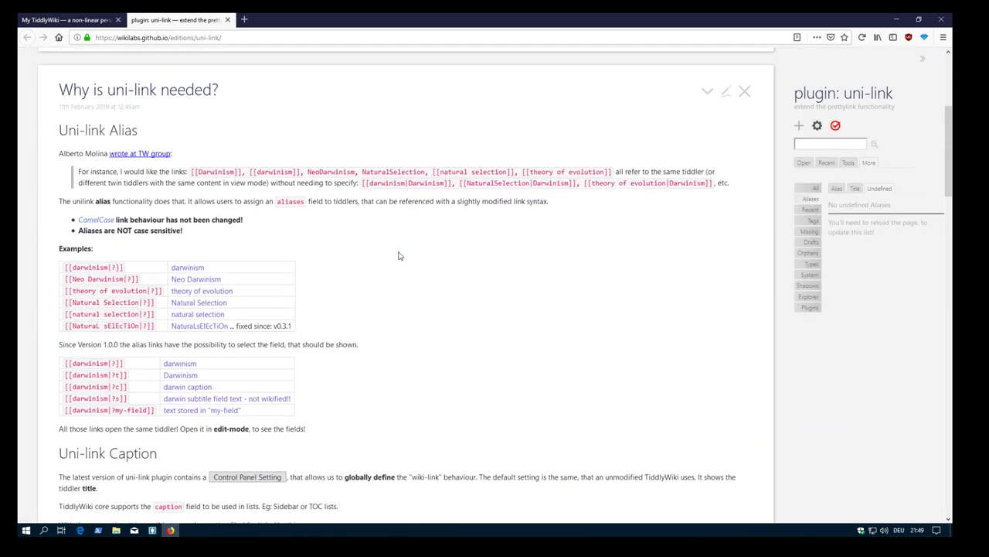
{"action": "mouse_move", "coordinate": [509, 260]}
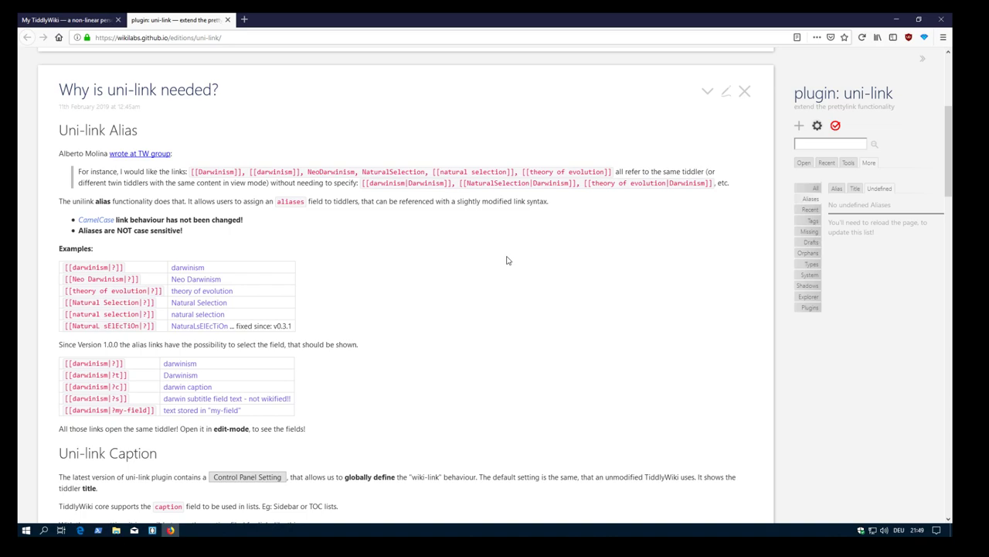